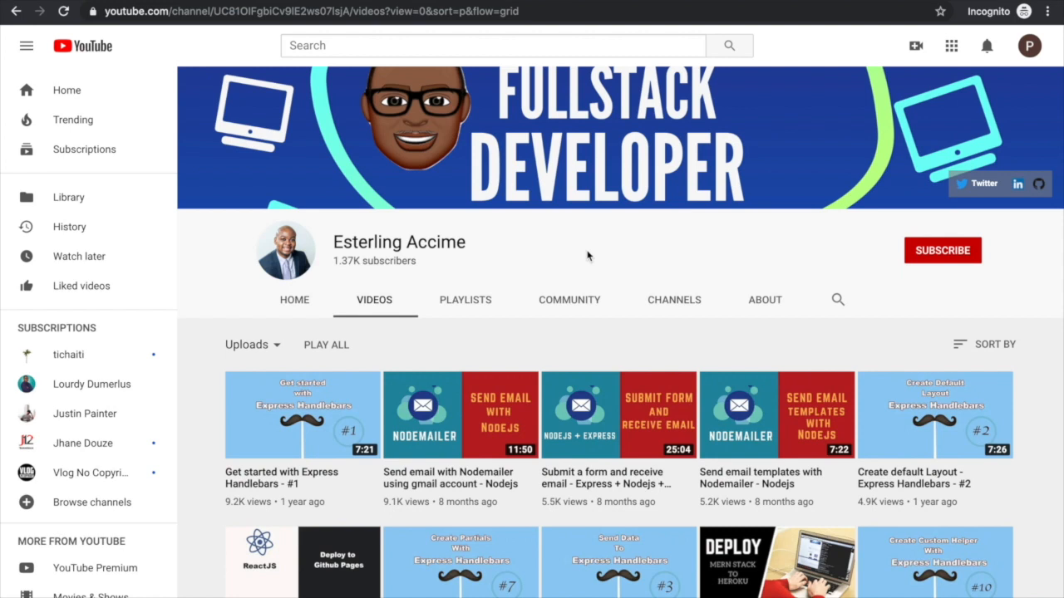
# Step: Subscribe to the Fullstack Developer channel and turn on its upload notifications
pyautogui.click(942, 250)
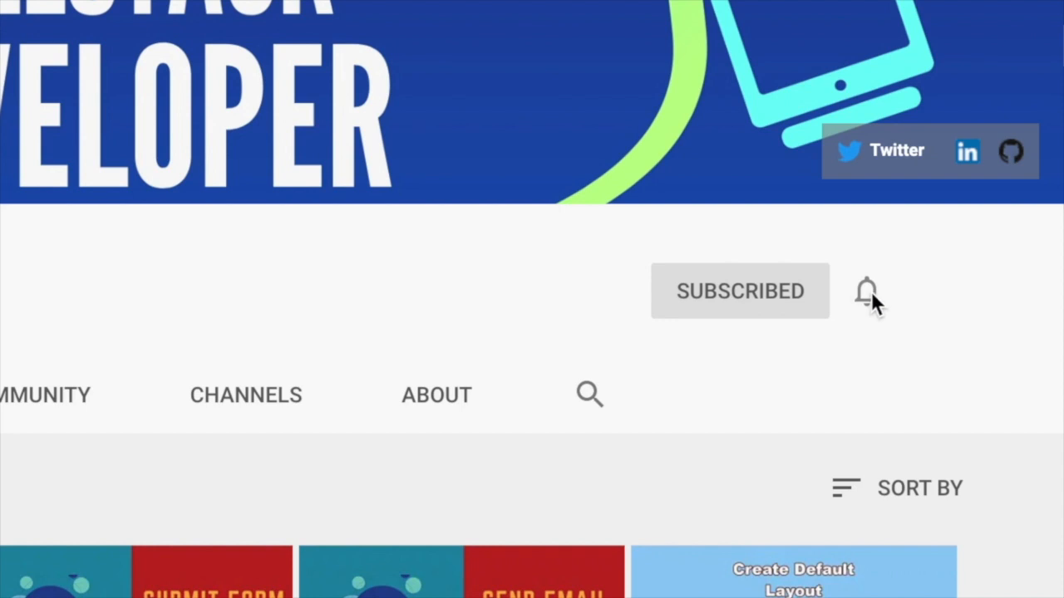
pyautogui.click(868, 291)
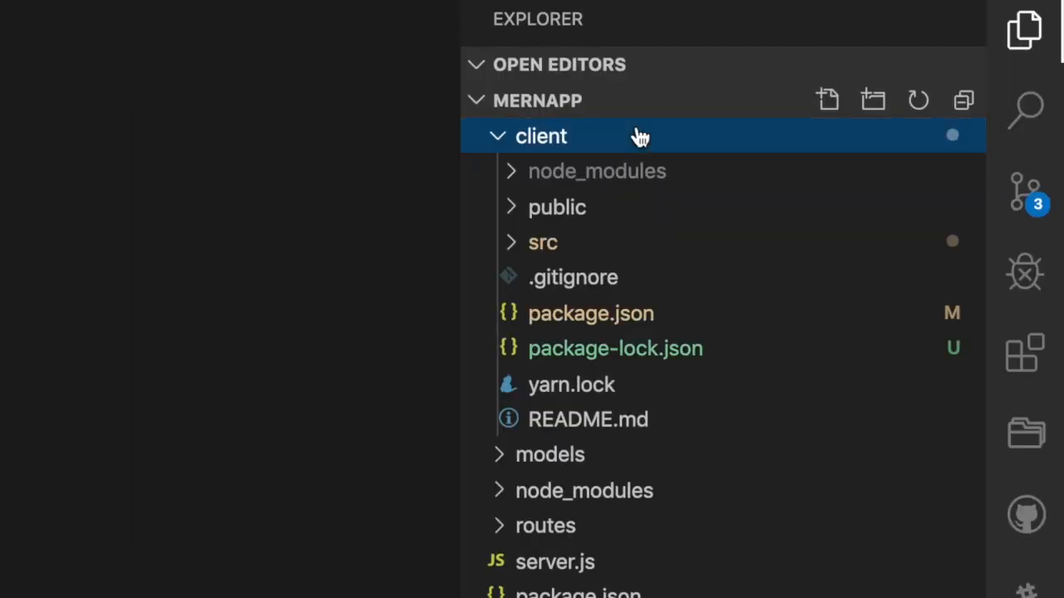
# Step: In client/src App.js, add import './App.css'; below the React and axios imports
pyautogui.click(541, 242)
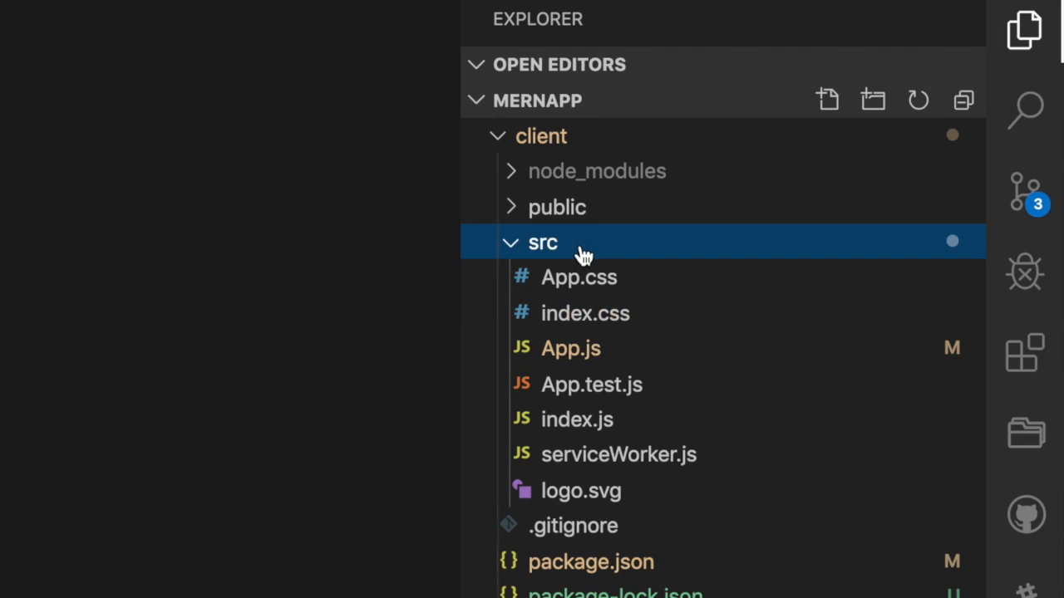
pyautogui.click(570, 347)
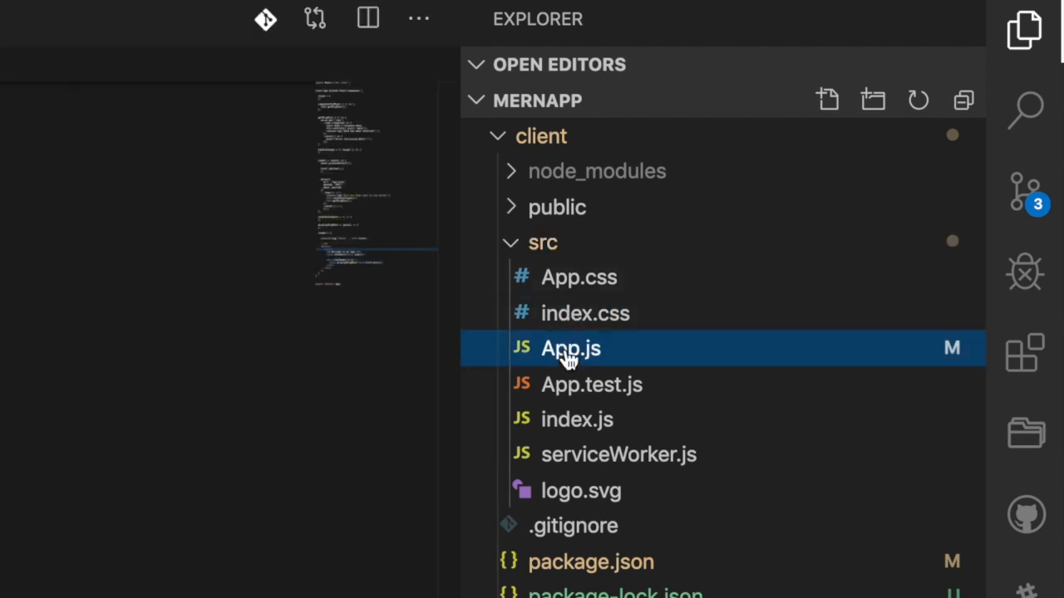
pyautogui.click(570, 349)
pyautogui.write('import')
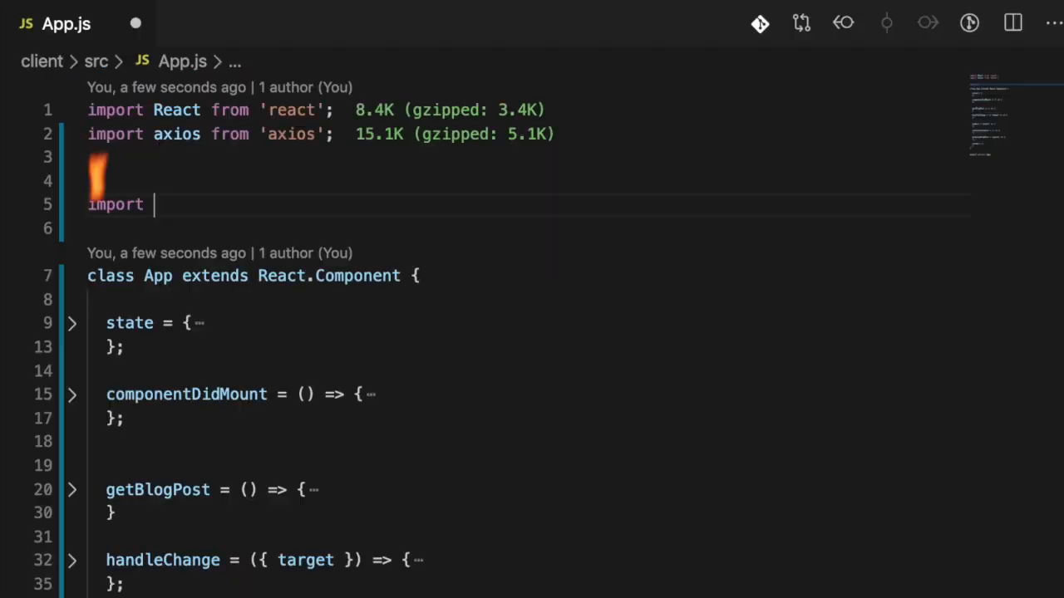
pyautogui.click(1032, 37)
pyautogui.write(" '';")
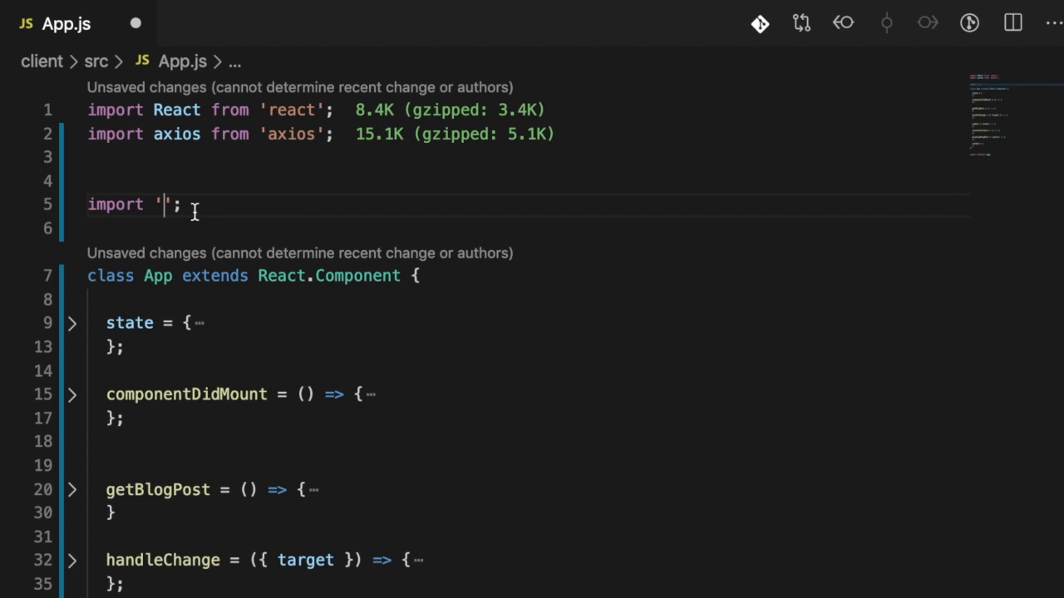
pyautogui.write('./App')
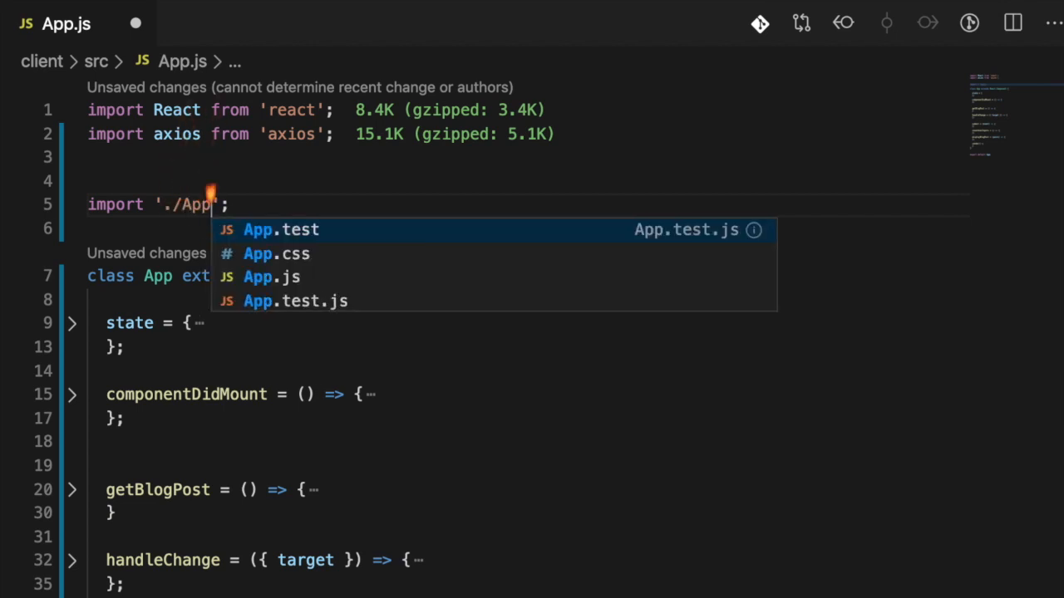
pyautogui.click(276, 253)
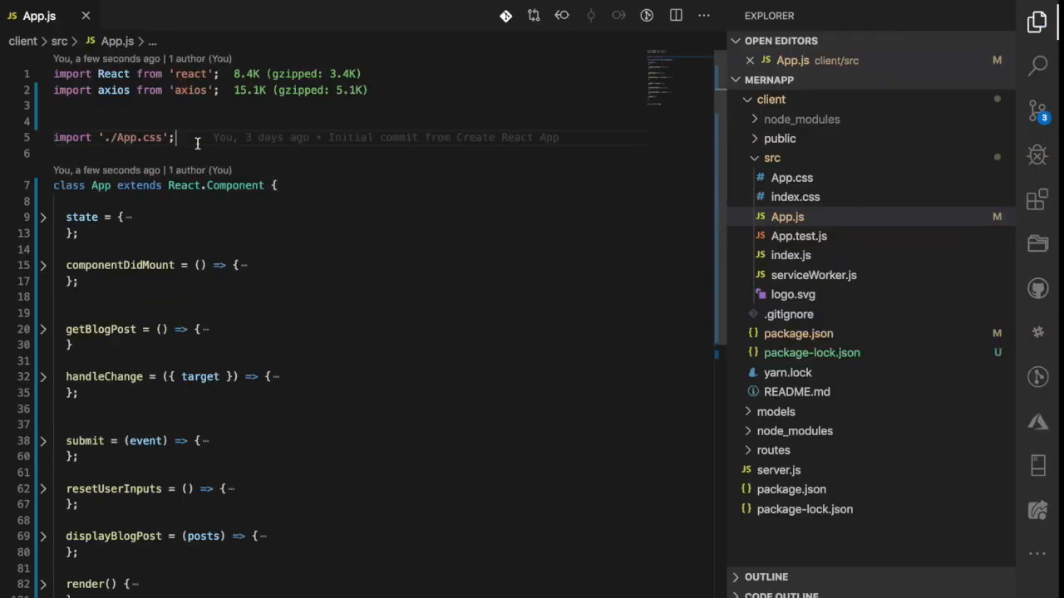
pyautogui.moveTo(198, 148)
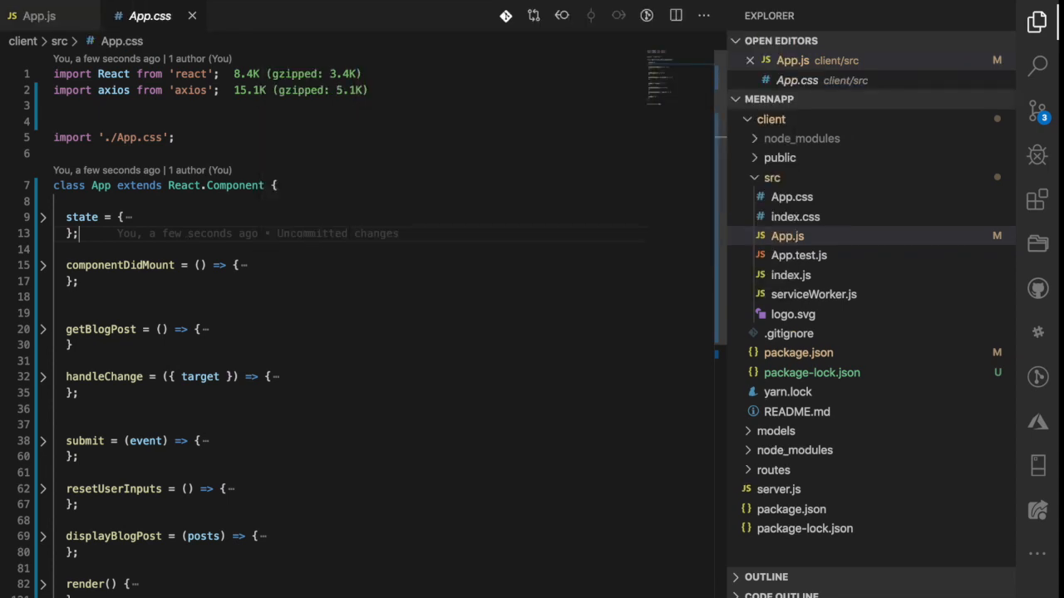
# Step: Show the empty App.css beside App.js and review the render JSX down to the outer div
pyautogui.click(791, 196)
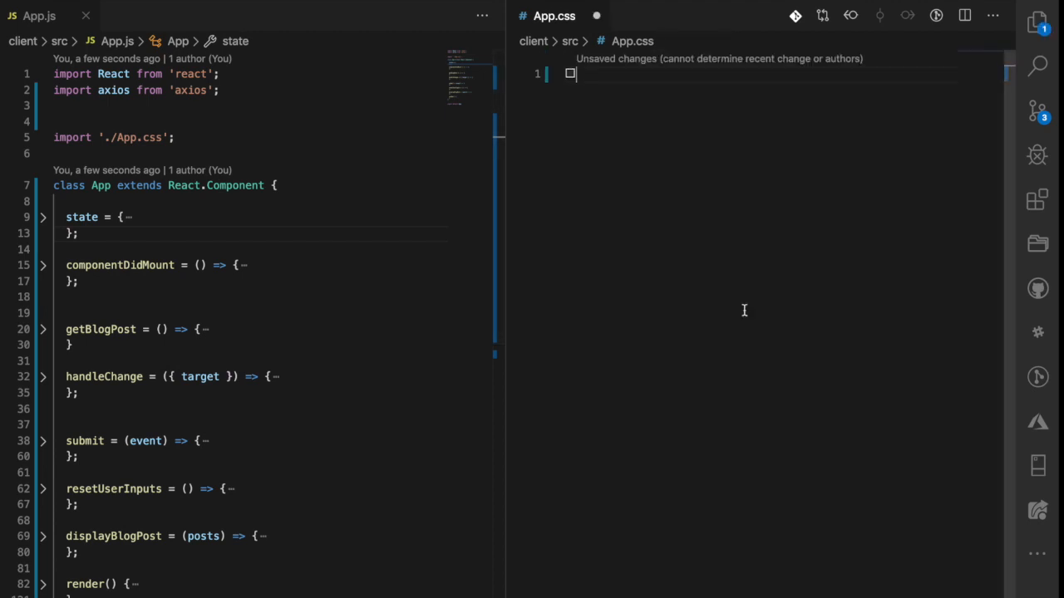
pyautogui.scroll(-3)
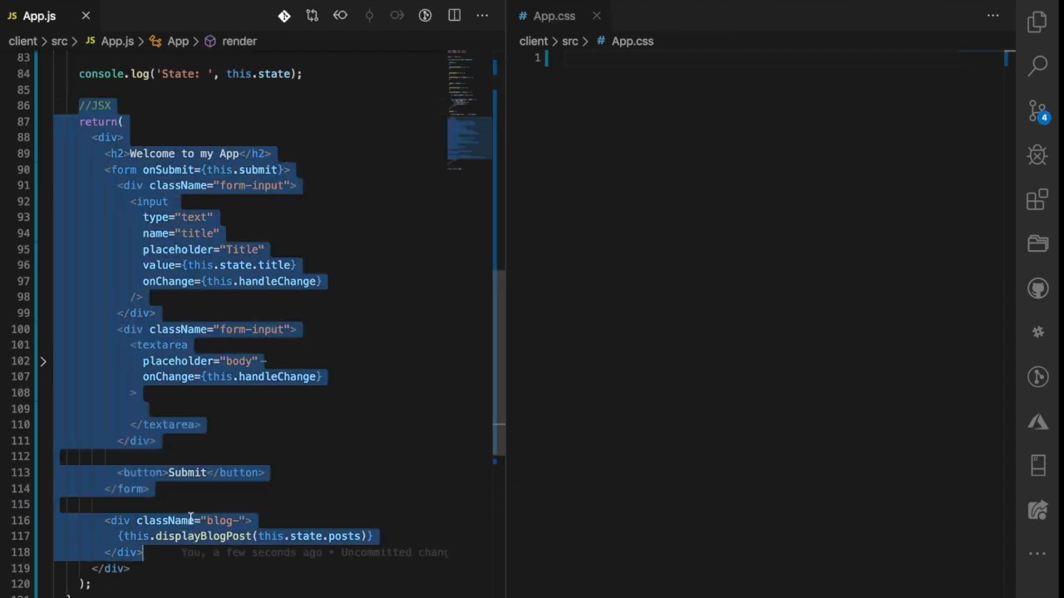
pyautogui.scroll(3)
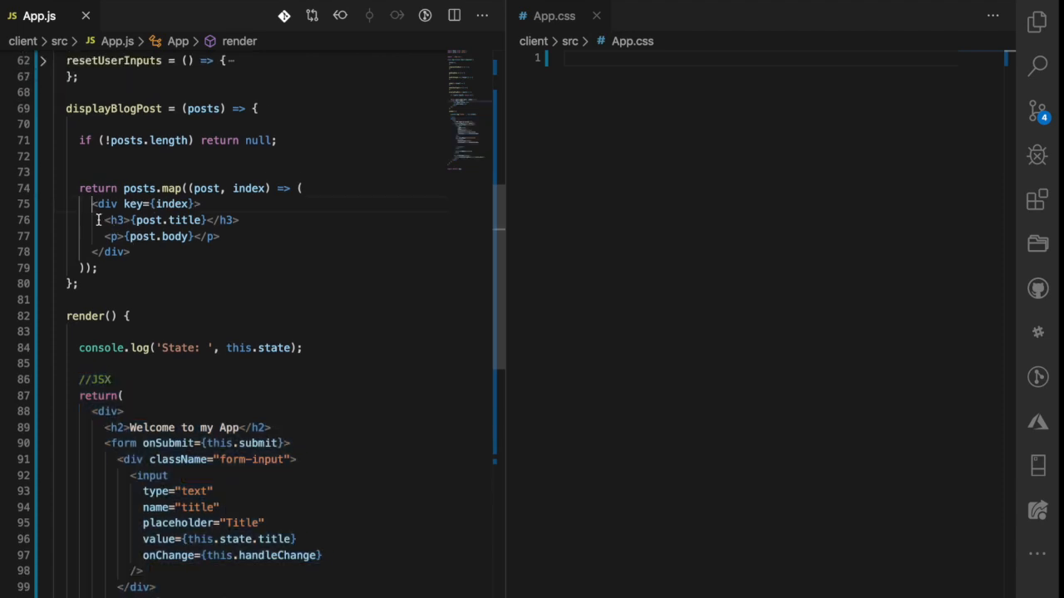
pyautogui.scroll(-3)
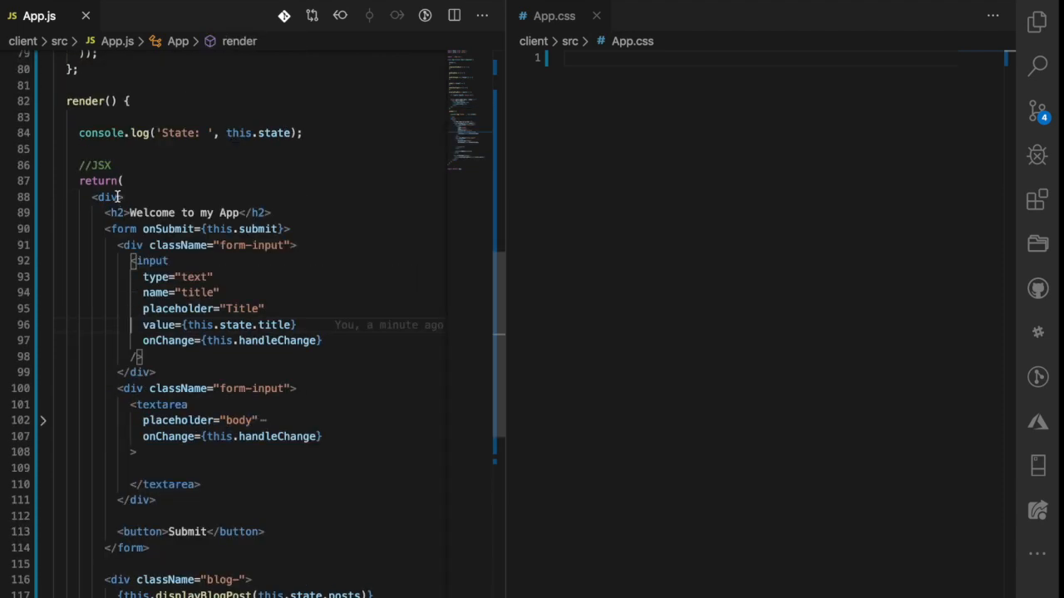
pyautogui.click(43, 196)
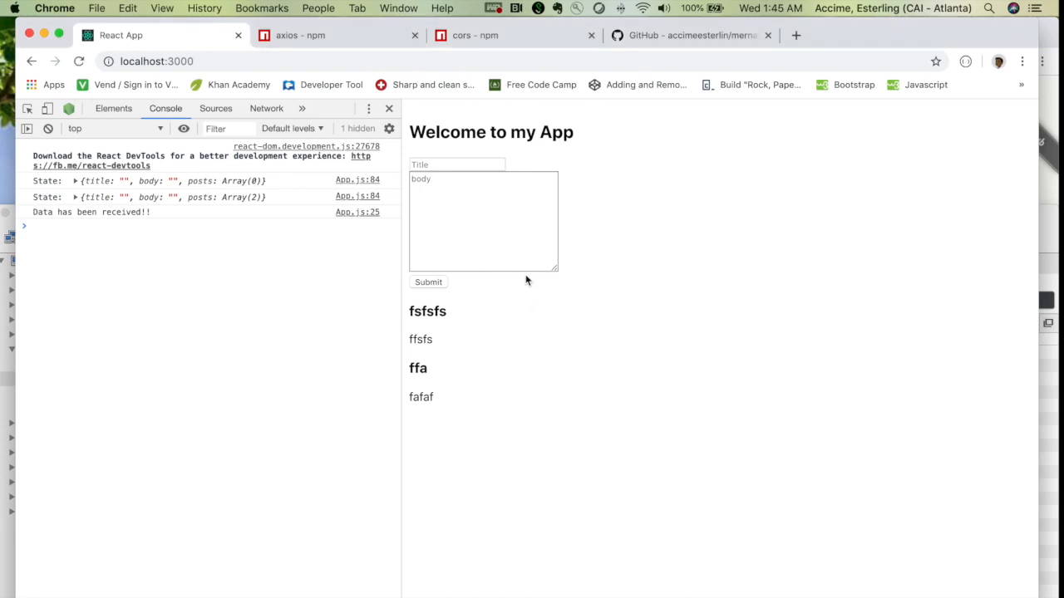
# Step: Add className="app" with .app { padding: 10px; } and .form-input { margin: 10px 0px; }
pyautogui.click(482, 219)
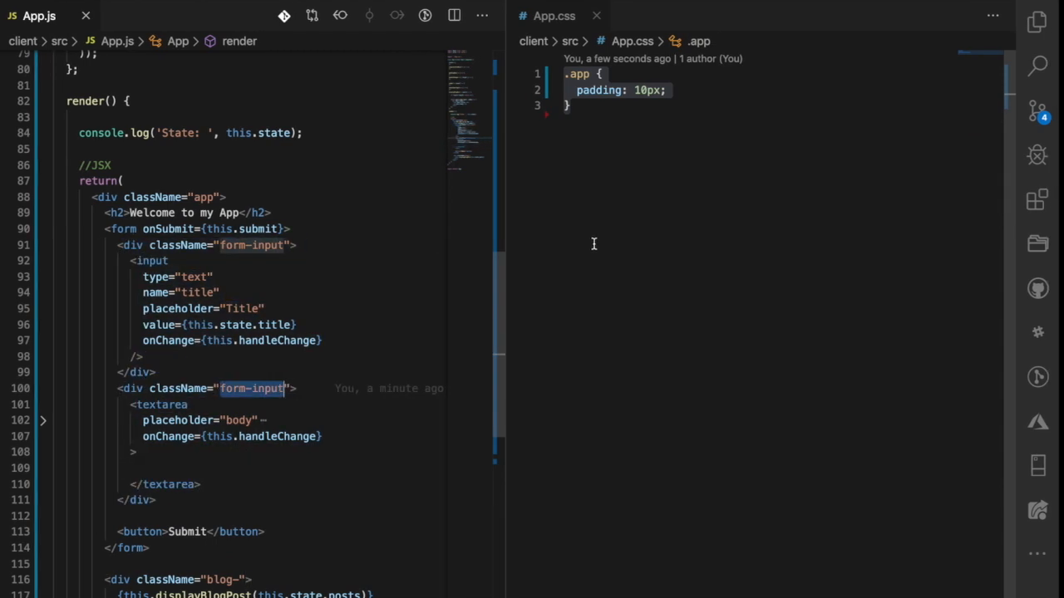
pyautogui.write('.form-input {')
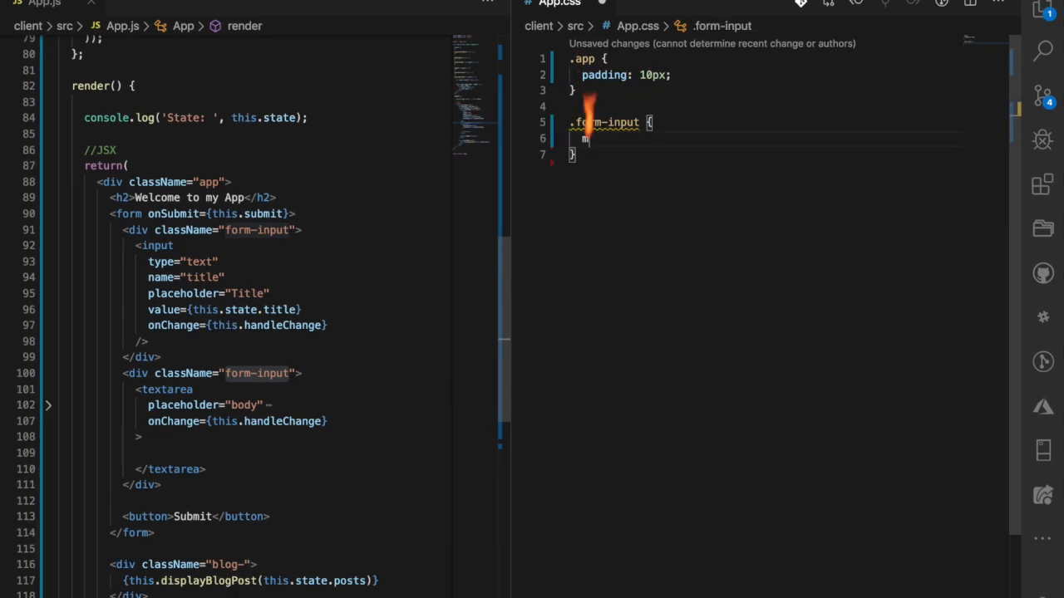
pyautogui.write('margin: 10p')
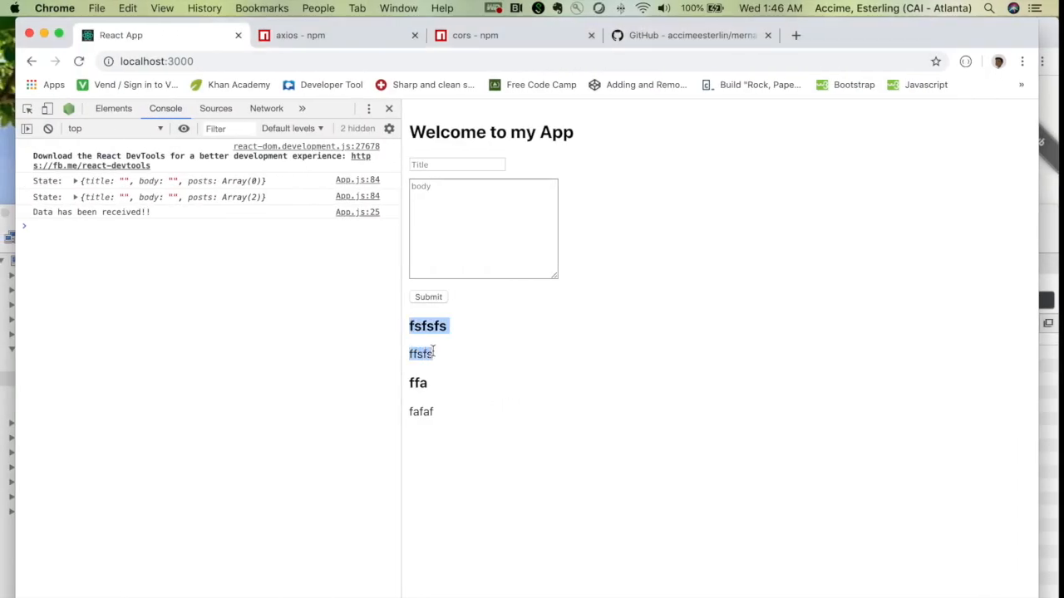
pyautogui.moveTo(439, 352)
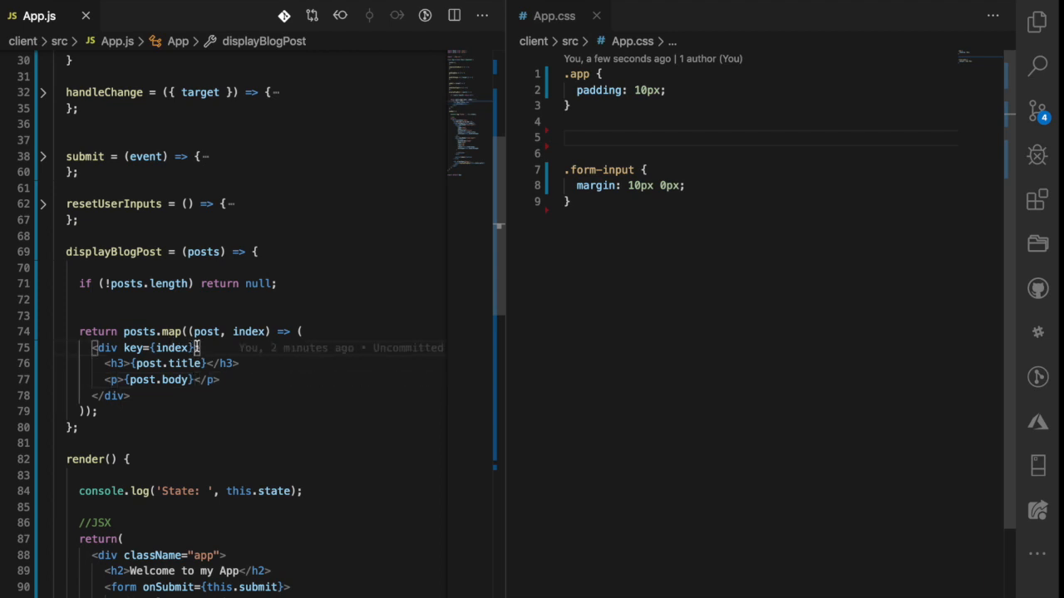
# Step: Give the post div class blog-post__display with border: 1px solid lightgrey in App.css
pyautogui.write('className="b"')
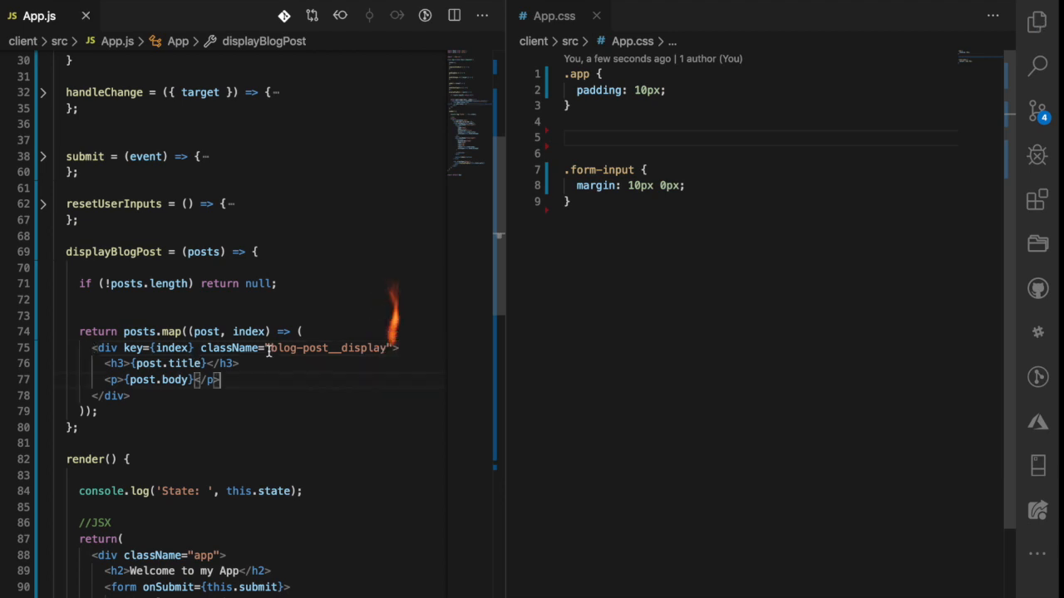
pyautogui.write('.blog-post__display {')
pyautogui.write('border:1 x')
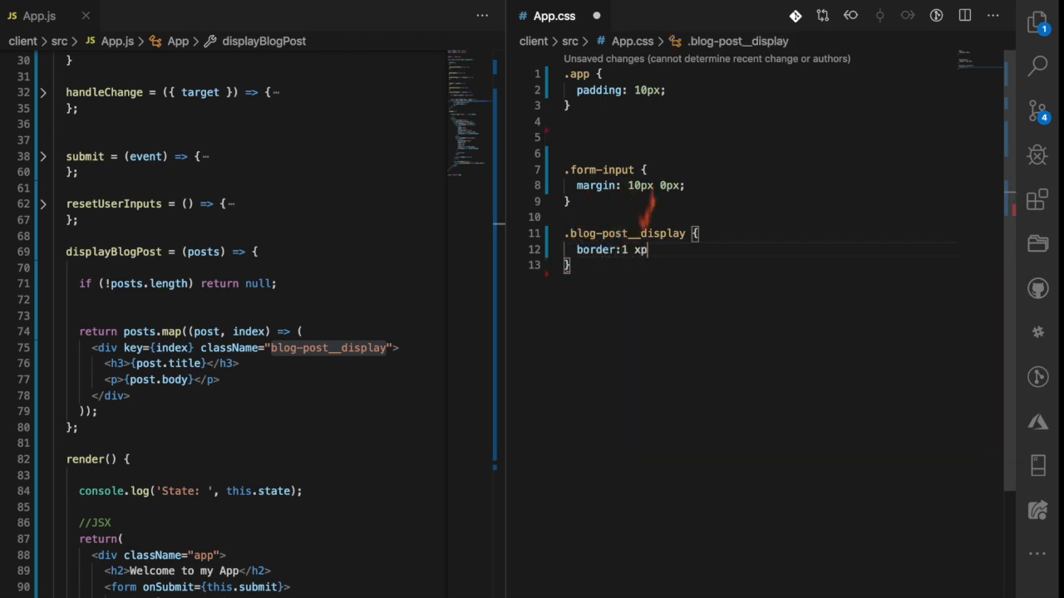
pyautogui.write('px solid lig')
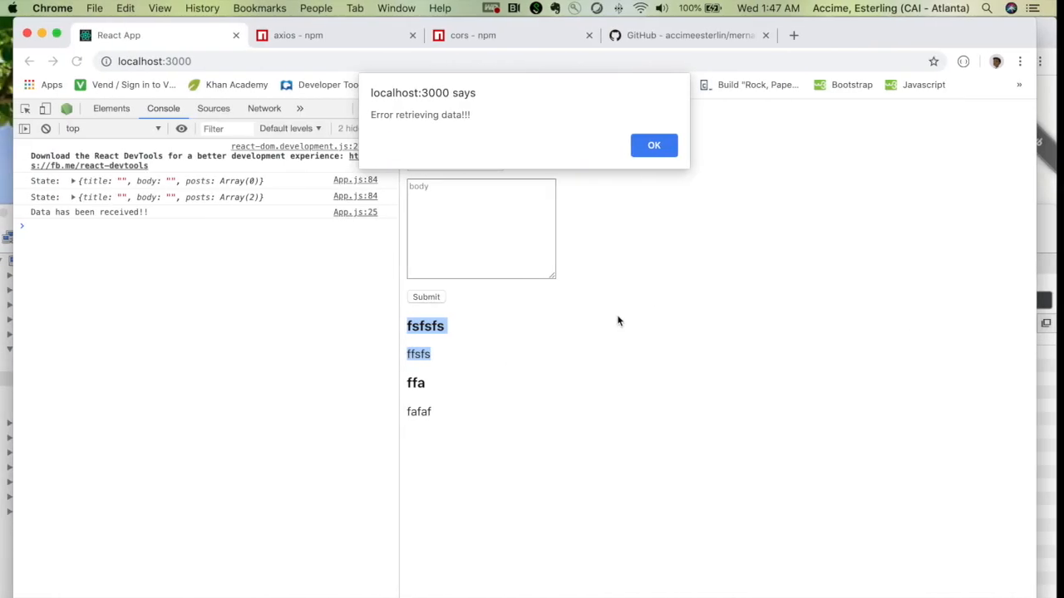
pyautogui.click(653, 145)
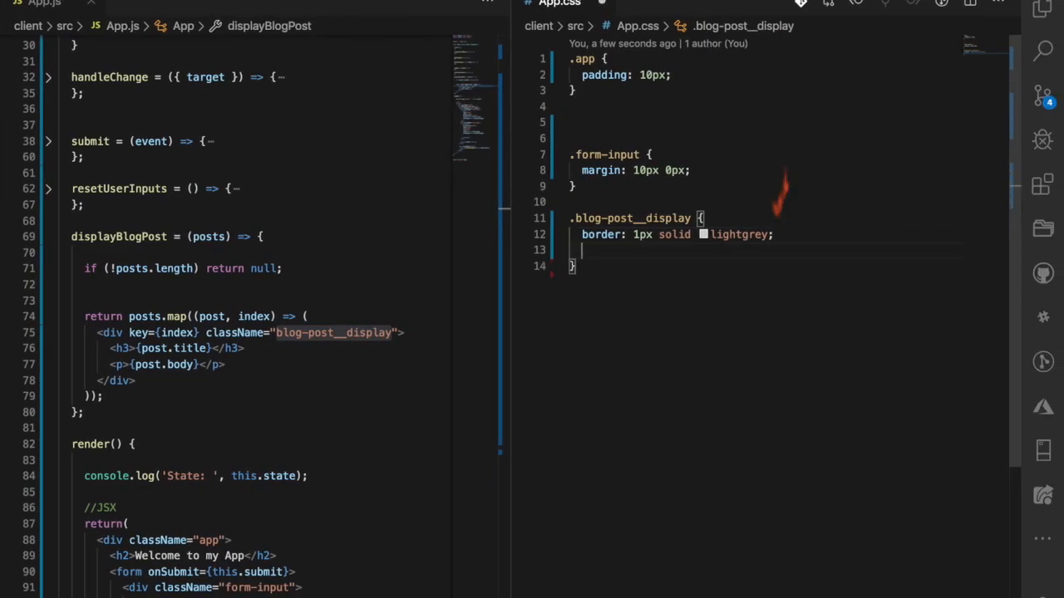
# Step: Add margin: 5px 0px and border-radius: 4px to the .blog-post__display rule
pyautogui.write('margin: 5px')
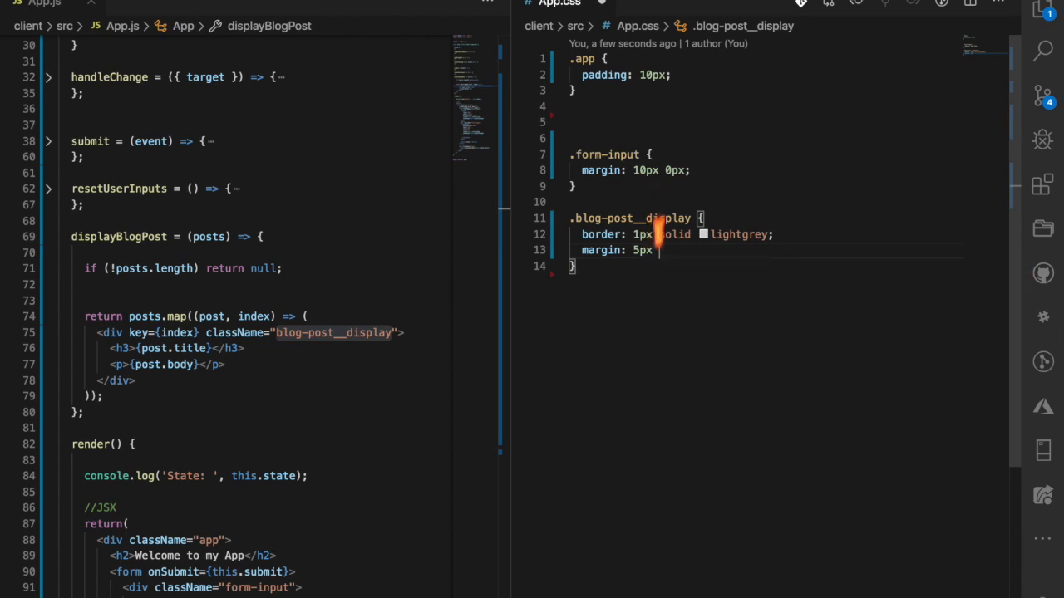
pyautogui.write('0px;')
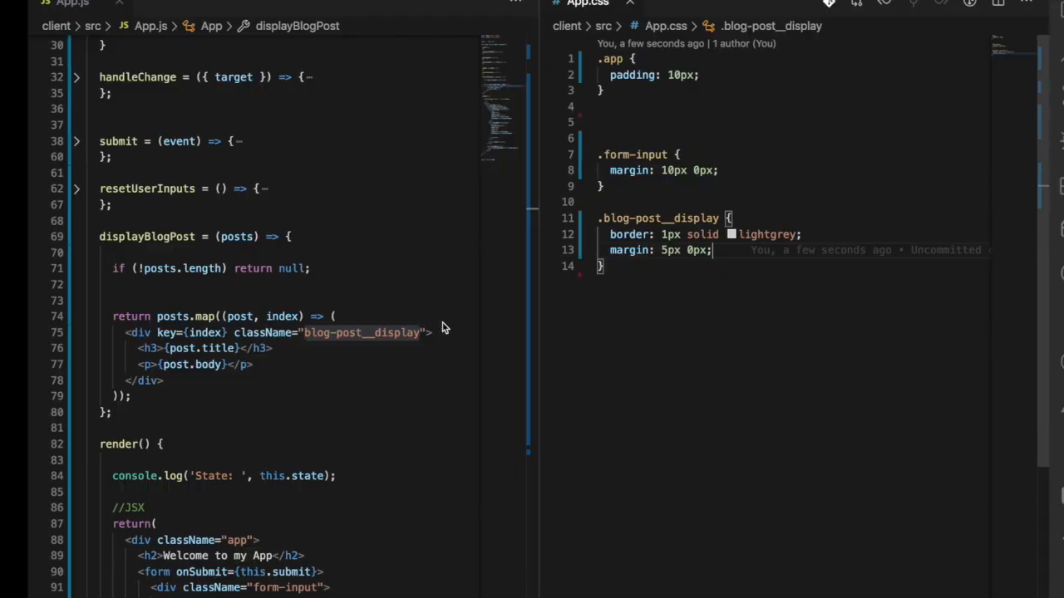
pyautogui.write('border-radius: 4p')
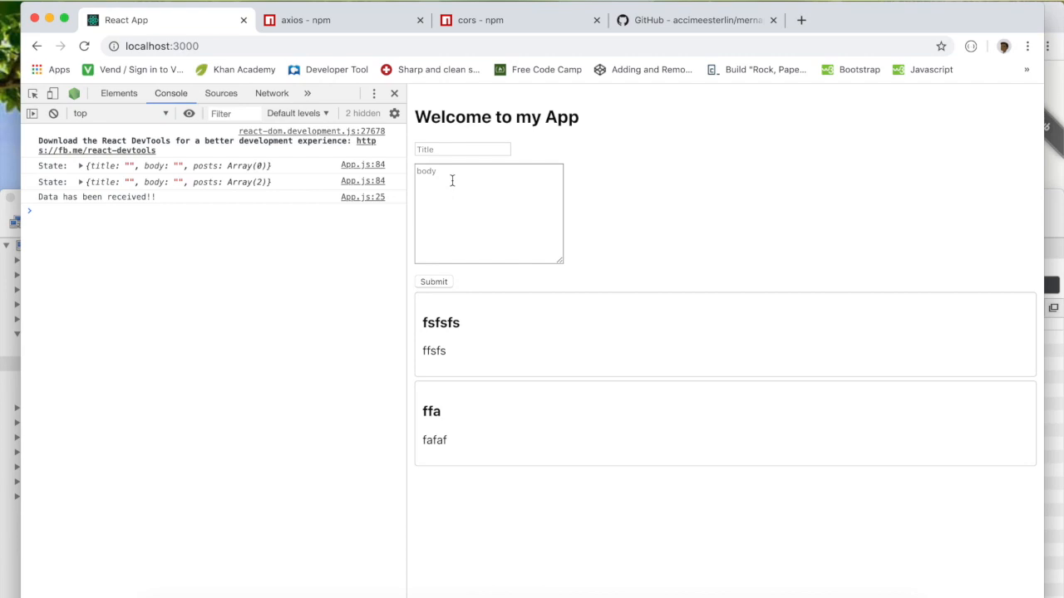
pyautogui.moveTo(432, 286)
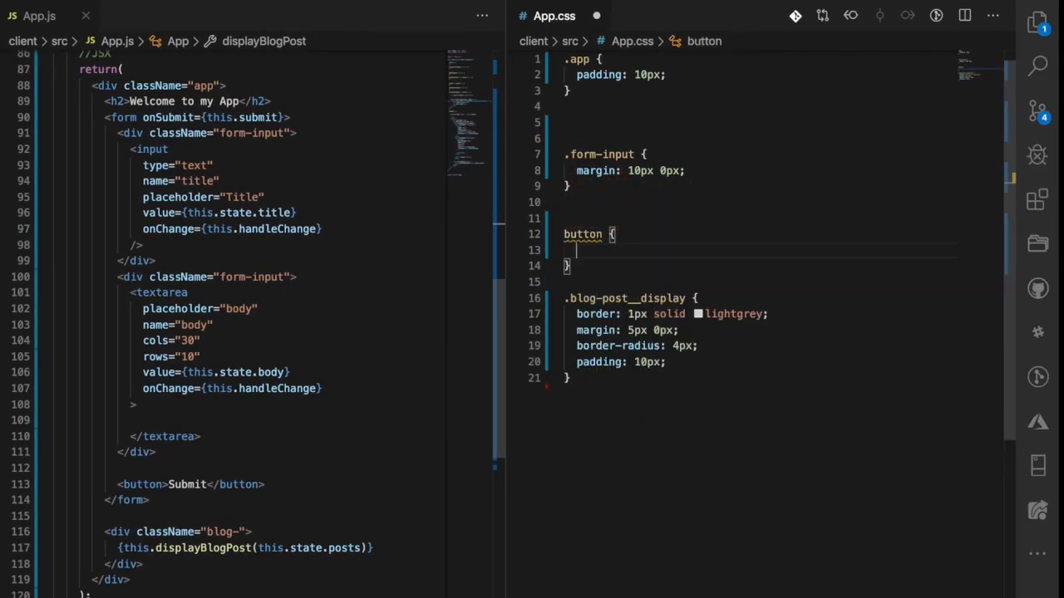
# Step: Give the button a blue background, white text colour and .375rem .75rem padding
pyautogui.write('background-color: #007bff;')
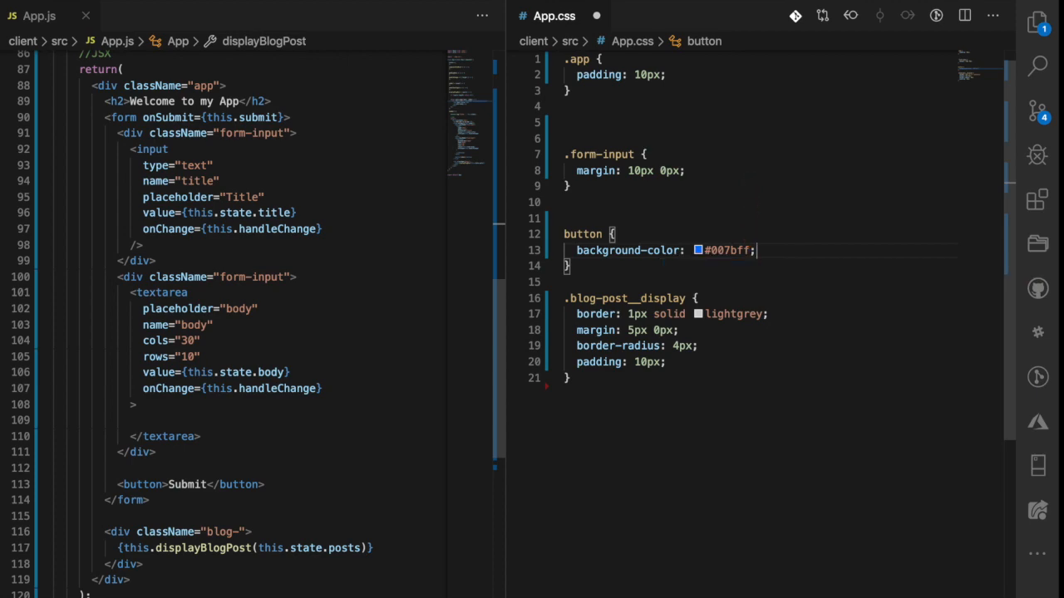
pyautogui.write('color: #fff;')
pyautogui.write('padding:')
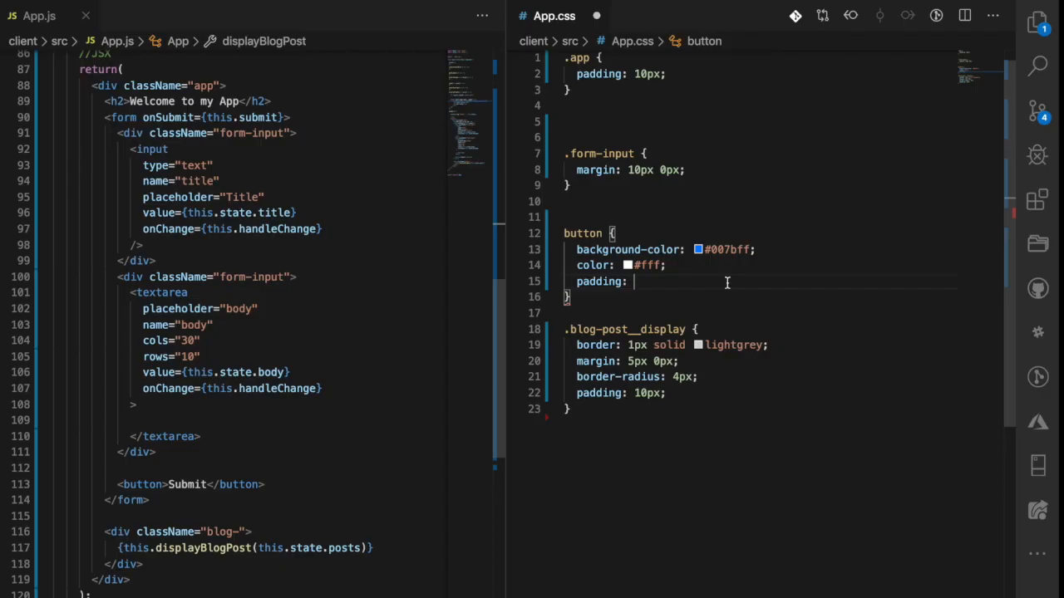
pyautogui.write('.375')
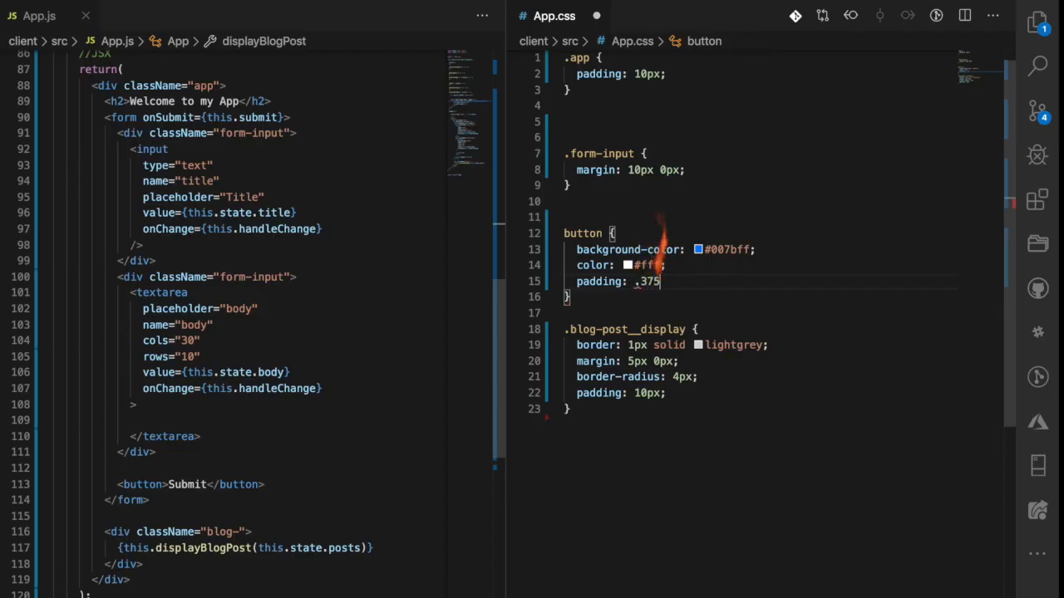
pyautogui.write('rem .75rem;')
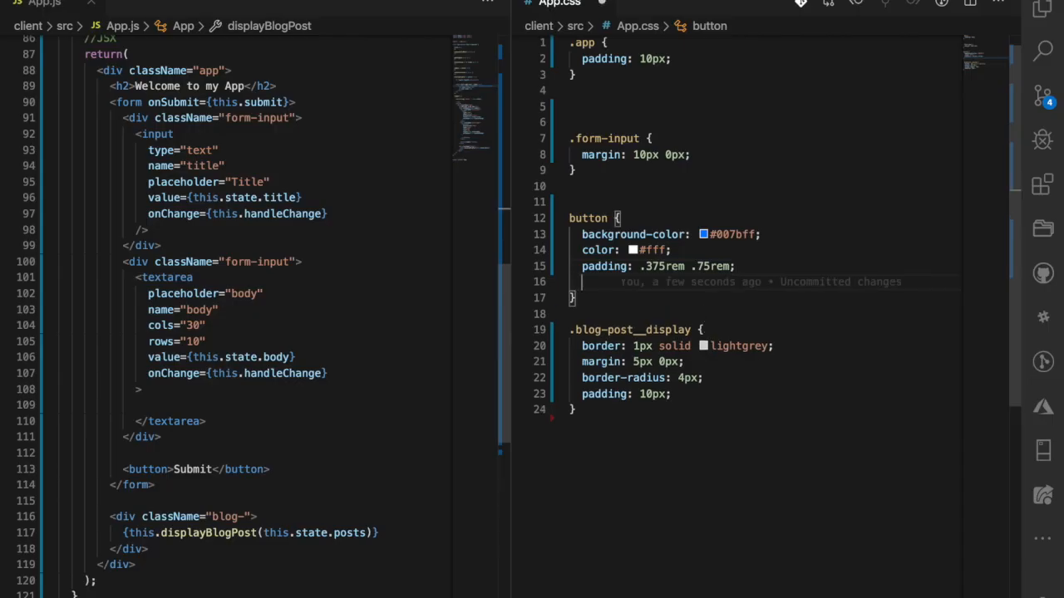
# Step: Add font-size: 1rem, line-height: 1.5, border-radius: .25rem and cursor: pointer to the button
pyautogui.write('font-size: 1rem;')
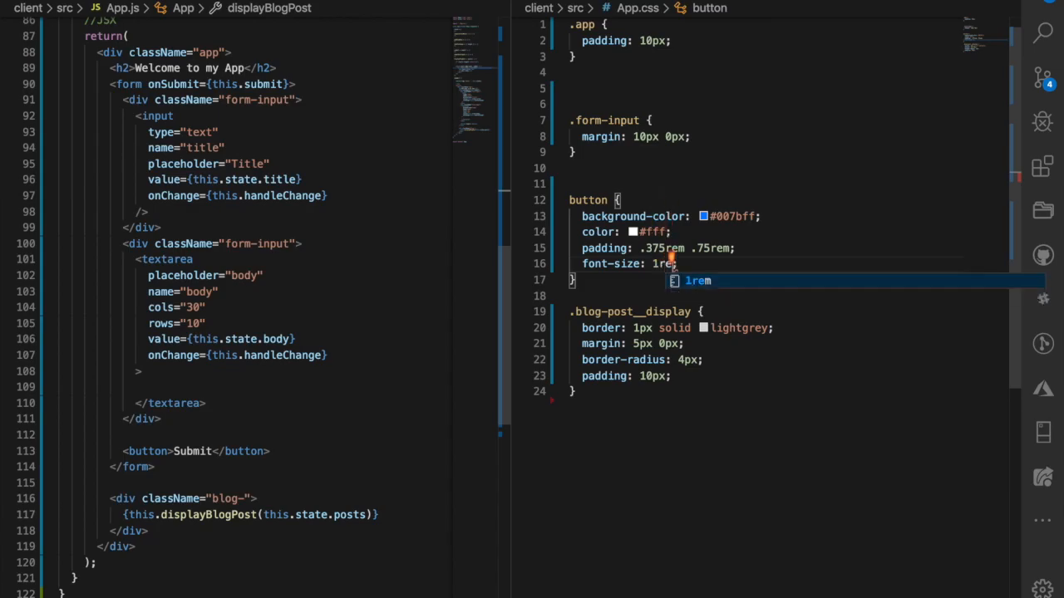
pyautogui.write('line-height: 1.5;')
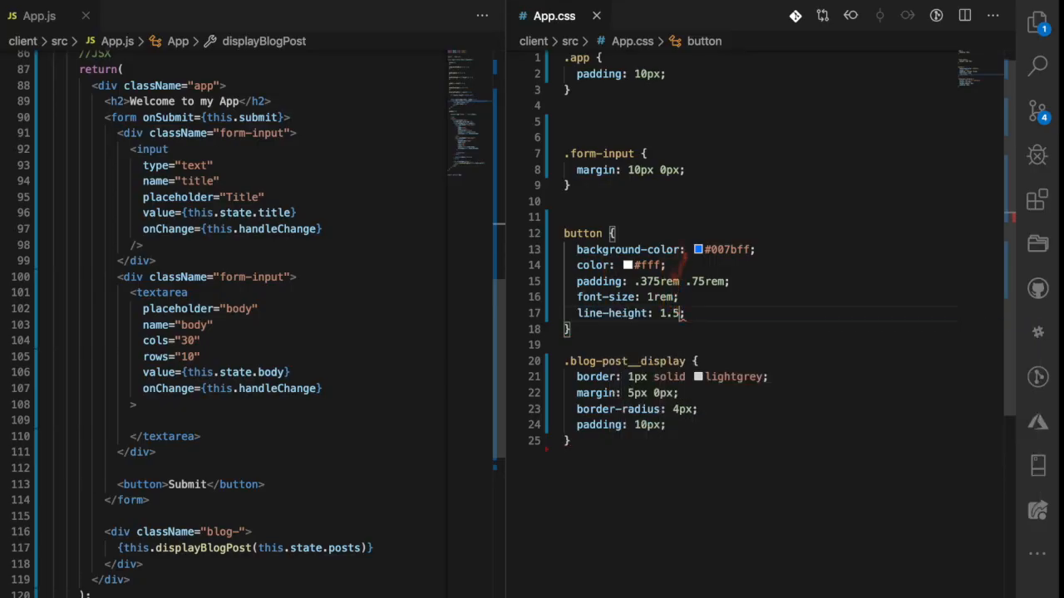
pyautogui.write('border-radius: .2;')
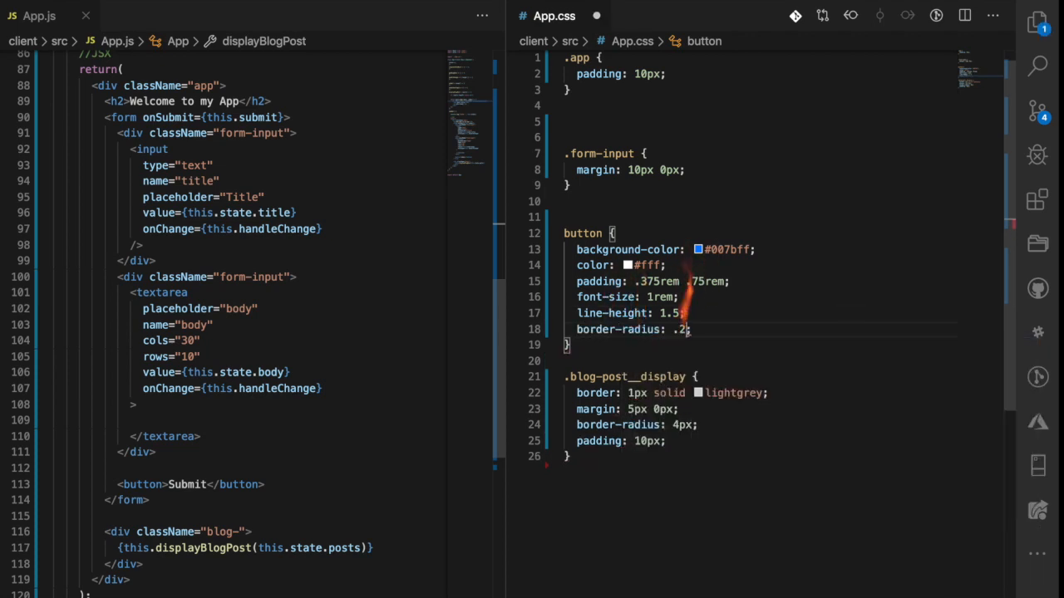
pyautogui.write('curso')
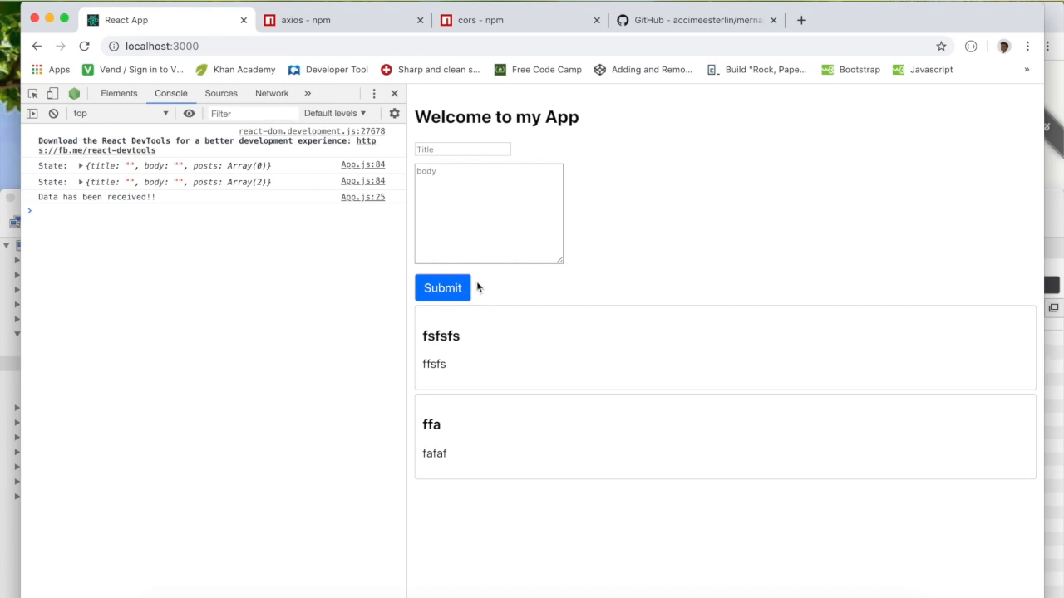
pyautogui.moveTo(490, 271)
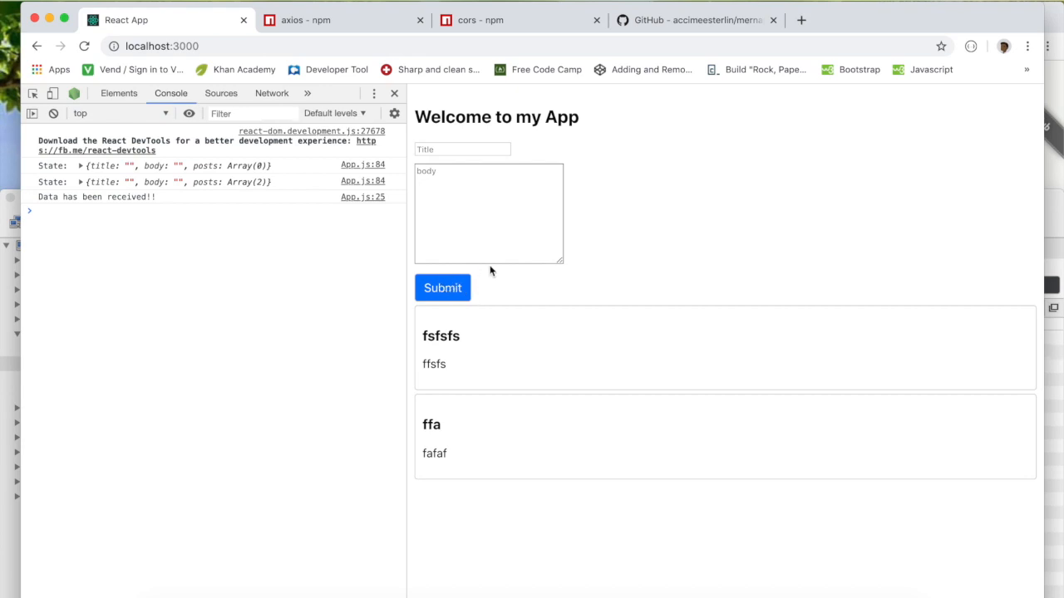
pyautogui.moveTo(628, 172)
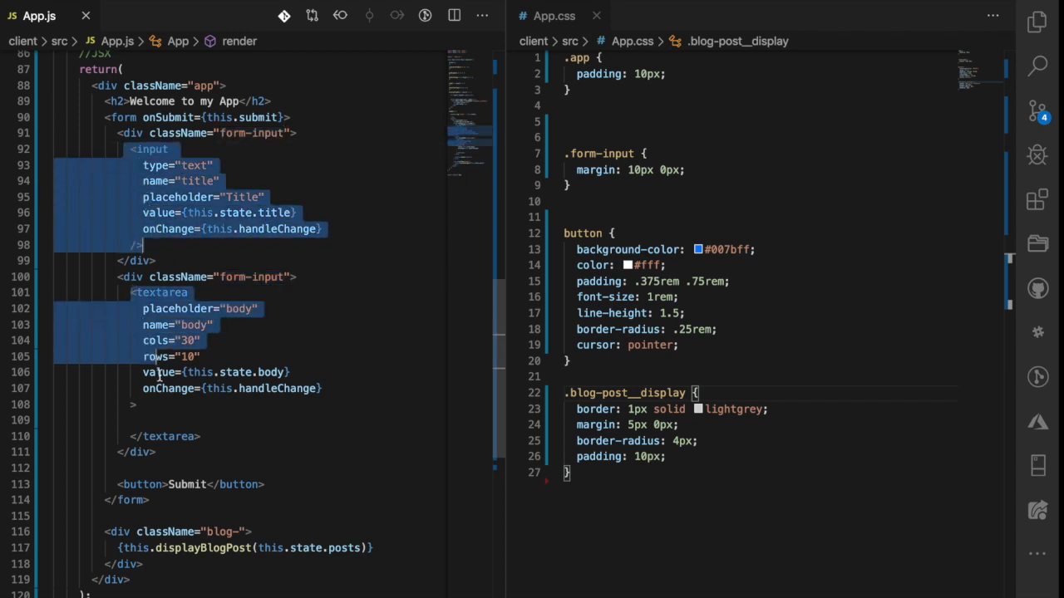
# Step: Add a .form-input input, .form-input textarea rule with width: 100%
pyautogui.click(595, 201)
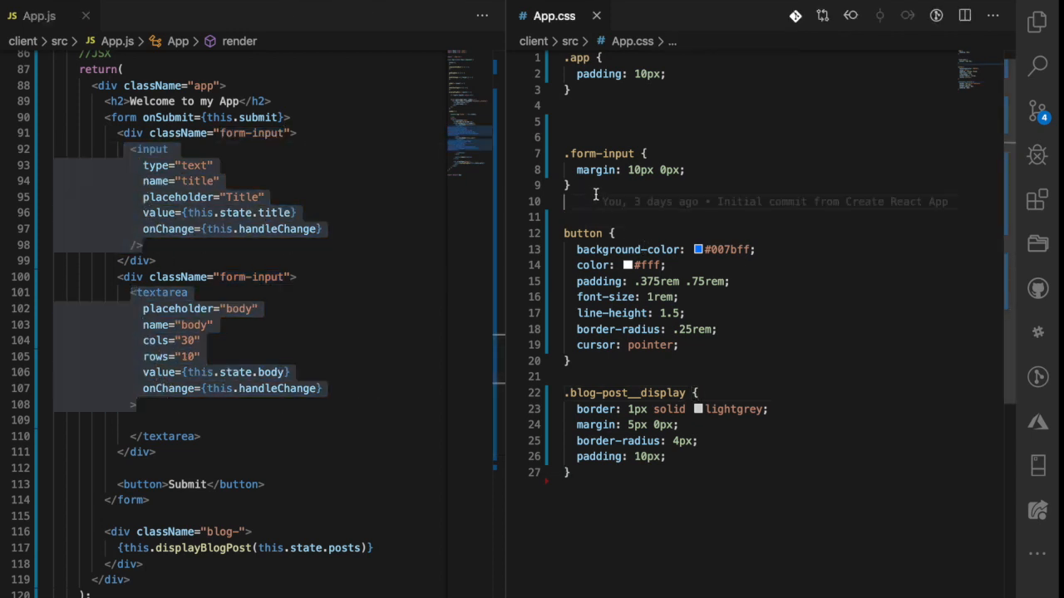
pyautogui.write('.form-input')
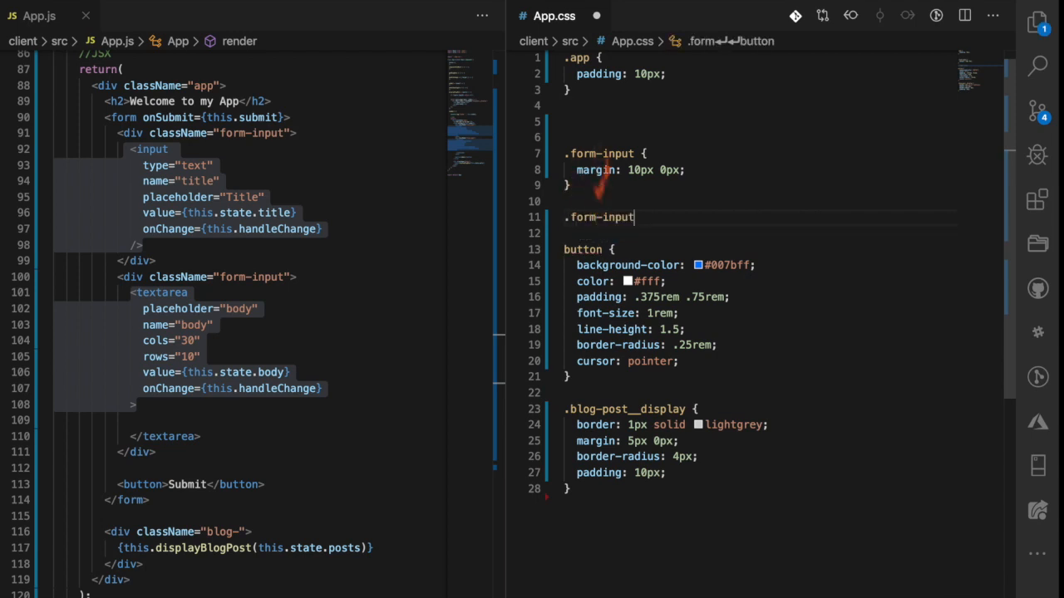
pyautogui.write('input,')
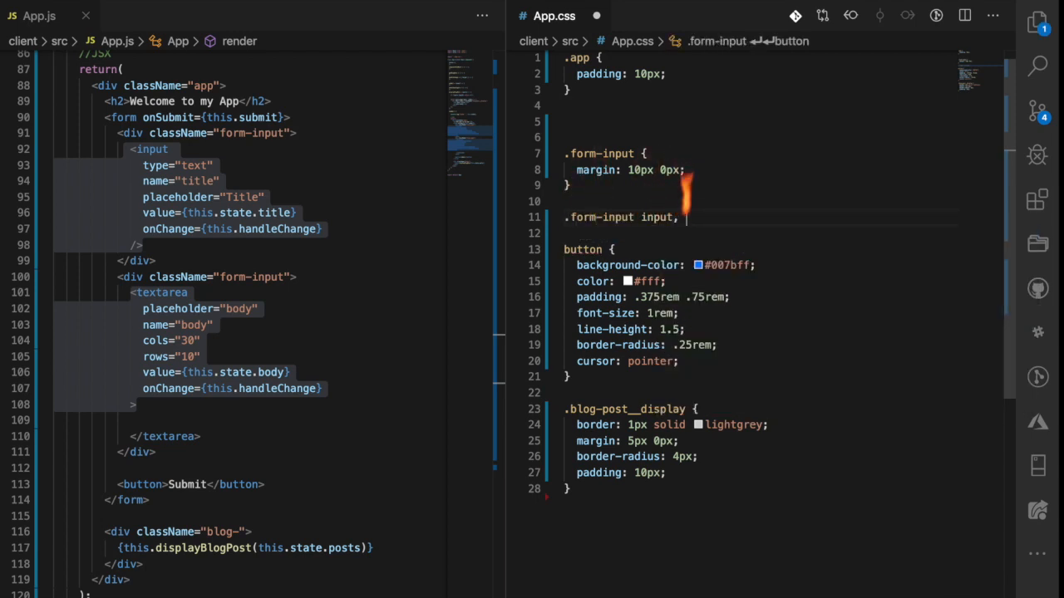
pyautogui.write('.form-input')
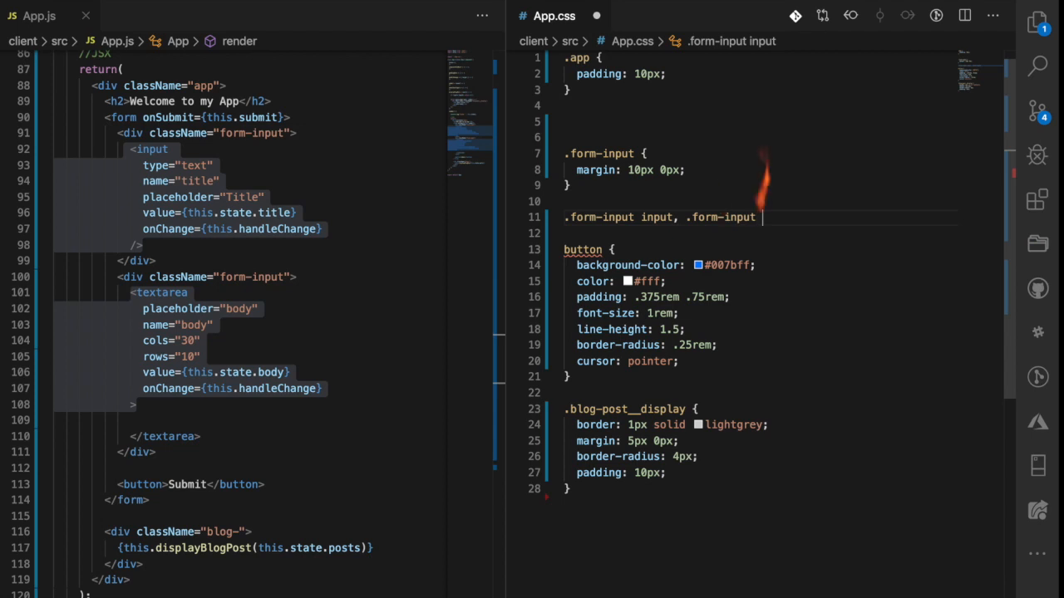
pyautogui.write('textarea {')
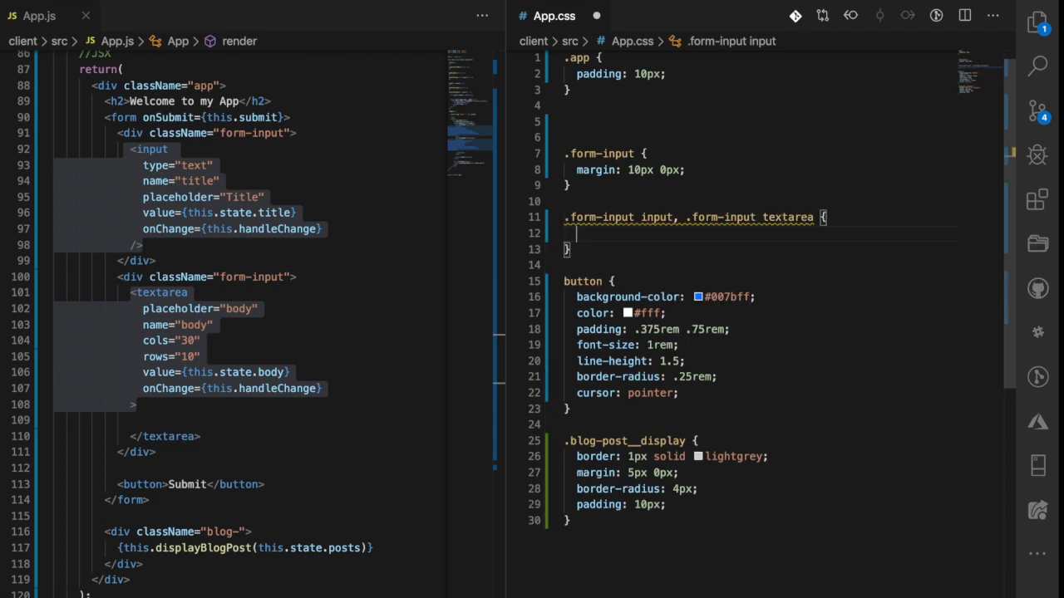
pyautogui.write('width: 100%;')
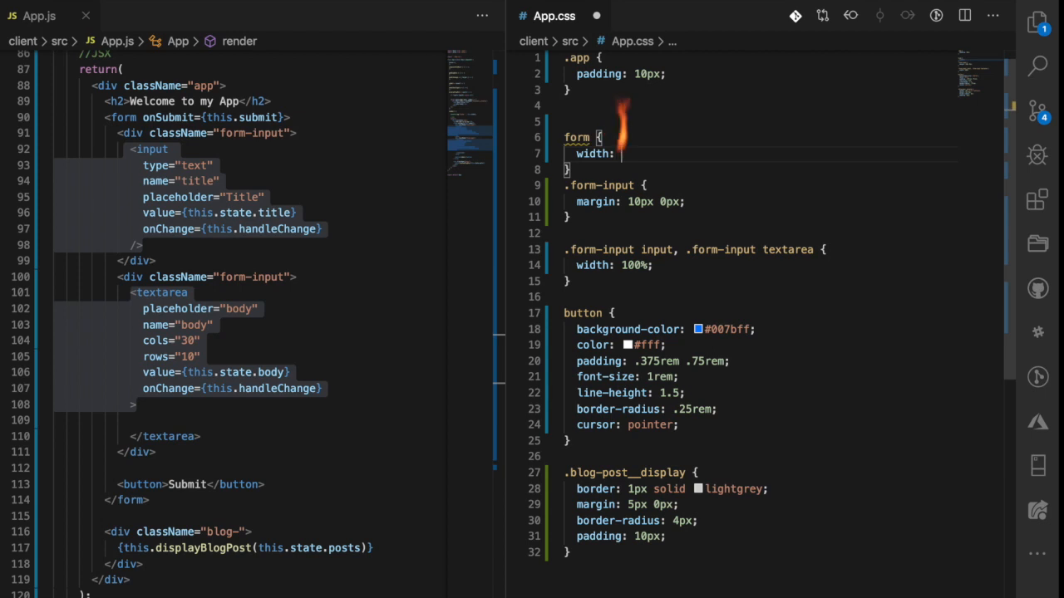
# Step: Set form { width: 50%; } and add 1rem font size and 1.5 line height to the fields rule
pyautogui.write('50%;')
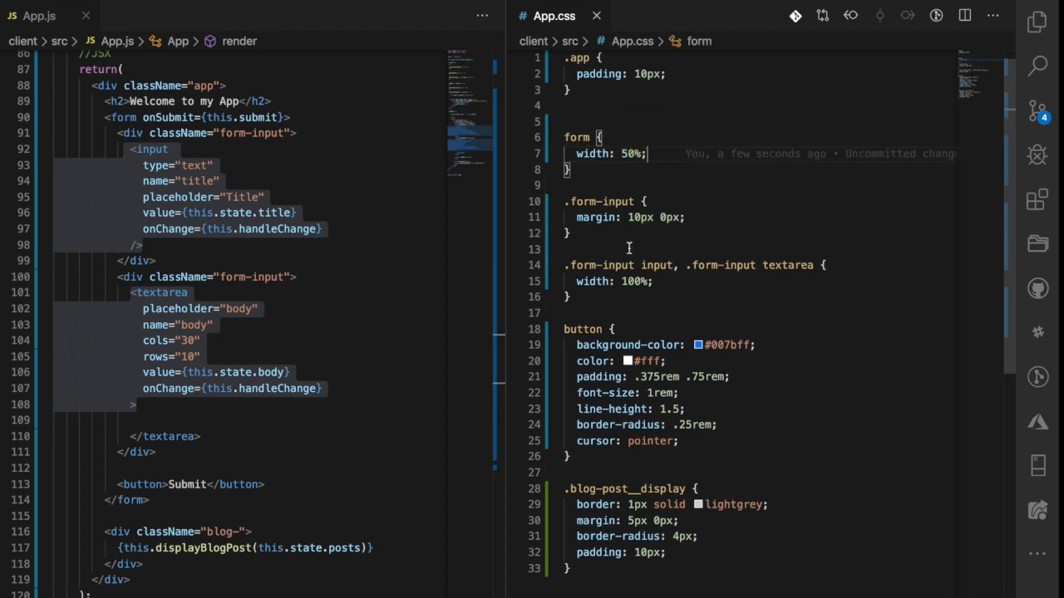
pyautogui.click(615, 281)
pyautogui.write('font-size: 1rem;')
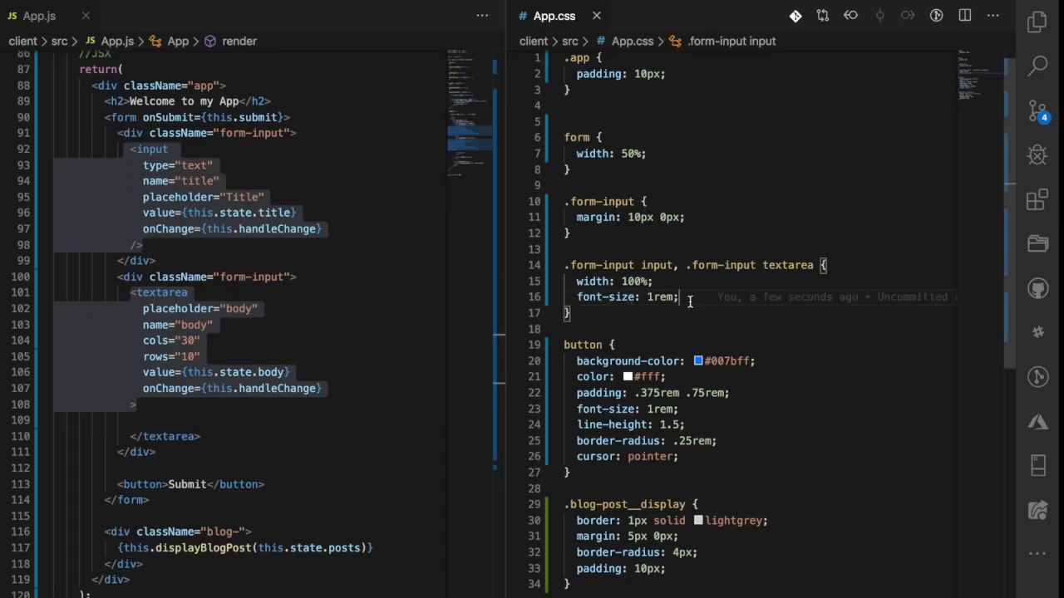
pyautogui.write('line-height: 1.5;')
pyautogui.click(743, 329)
pyautogui.write('border-radius: .25rem;')
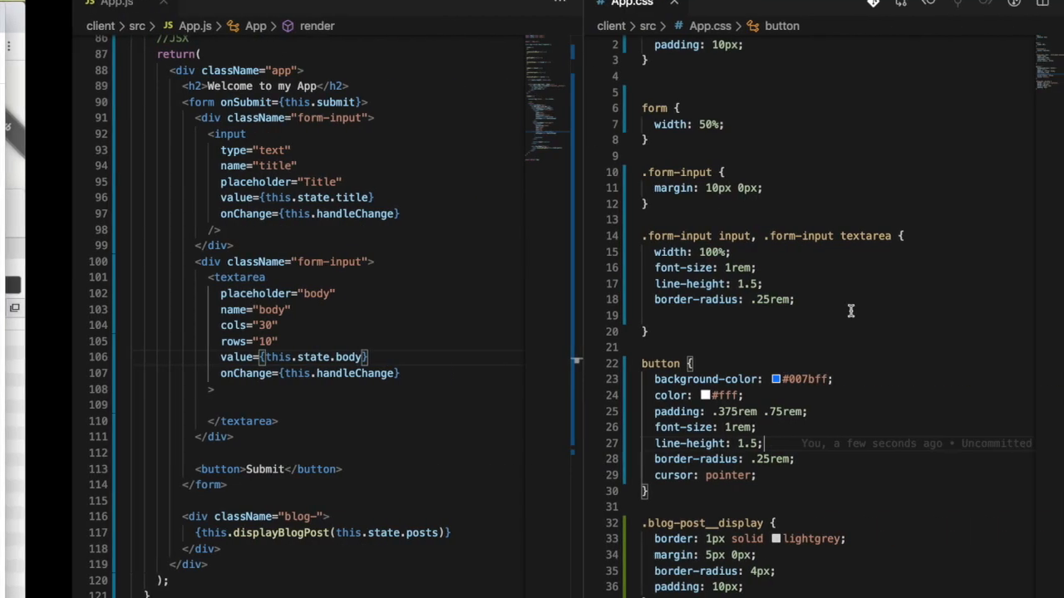
# Step: Add border-radius: .25rem and border: 1px solid lightgray to the fields rule and save
pyautogui.write('border: 1px sold')
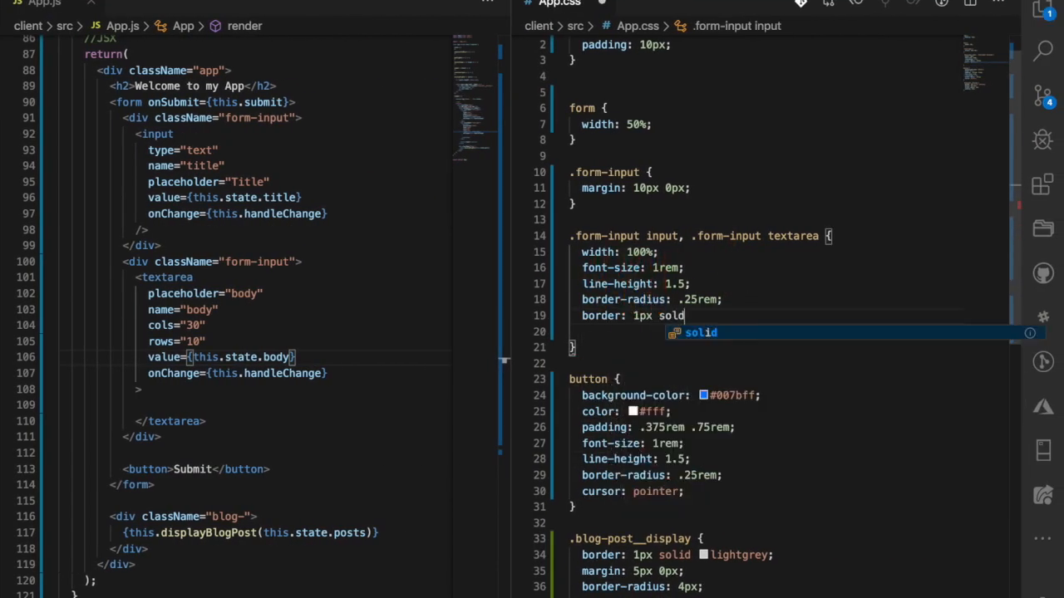
pyautogui.write('lightgray;')
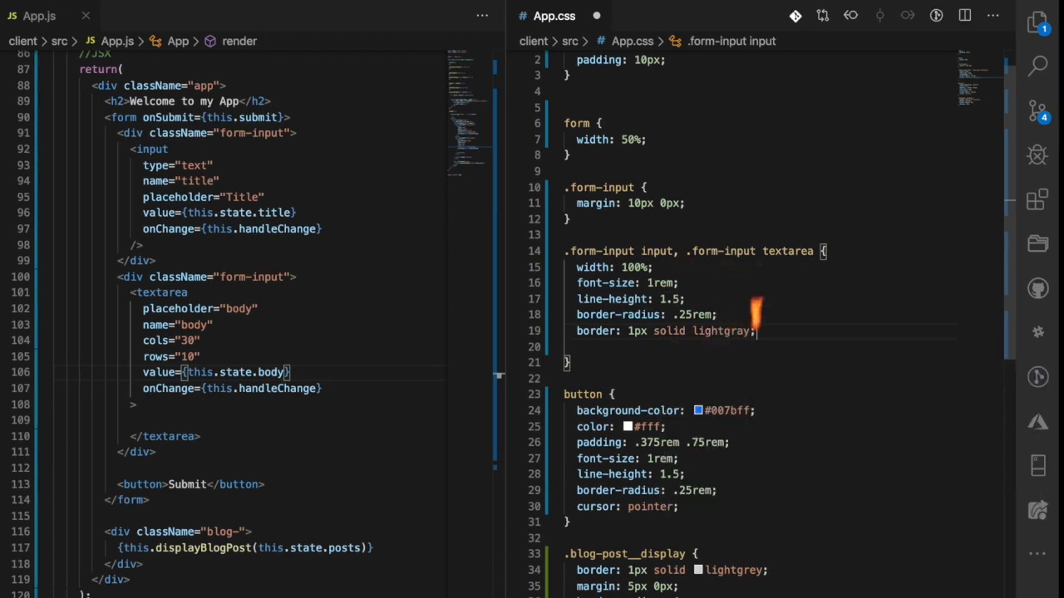
pyautogui.press('ctrl+s')
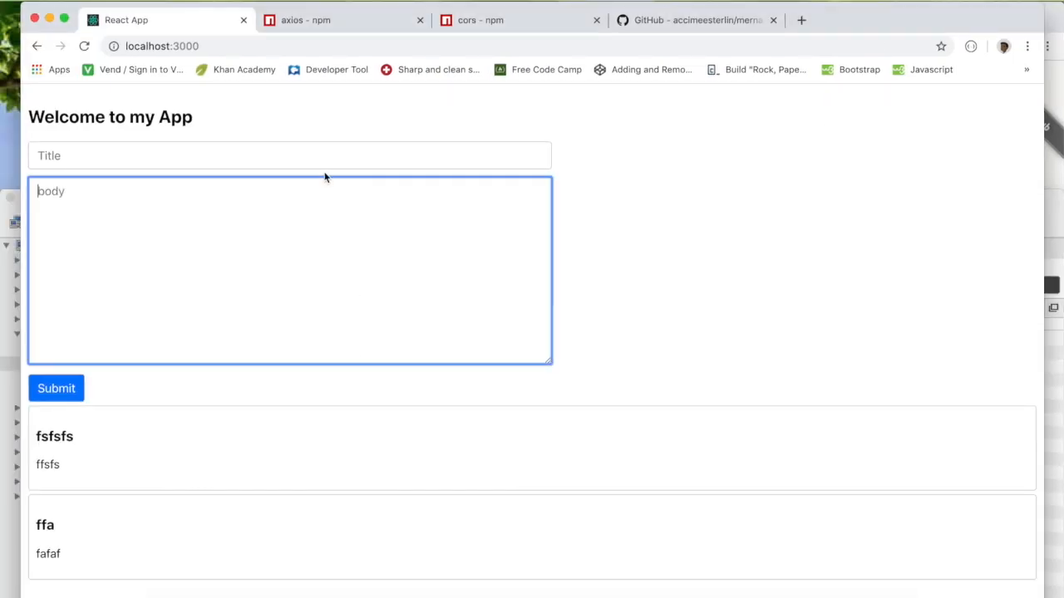
# Step: Check the focused Title and body fields, then add padding: .375rem .75rem and outline: none
pyautogui.click(289, 156)
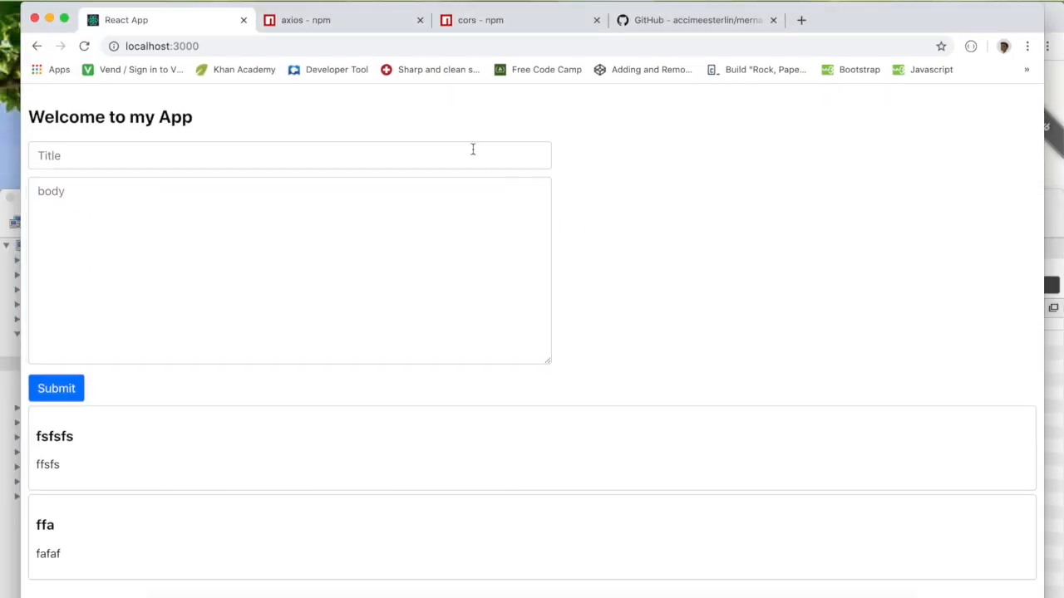
pyautogui.click(289, 269)
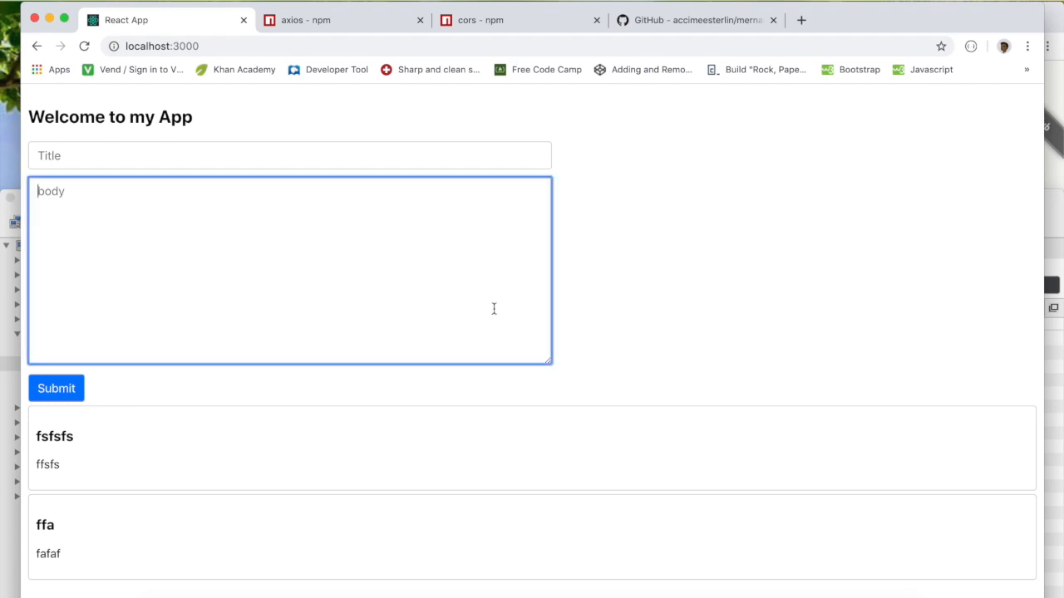
pyautogui.moveTo(414, 230)
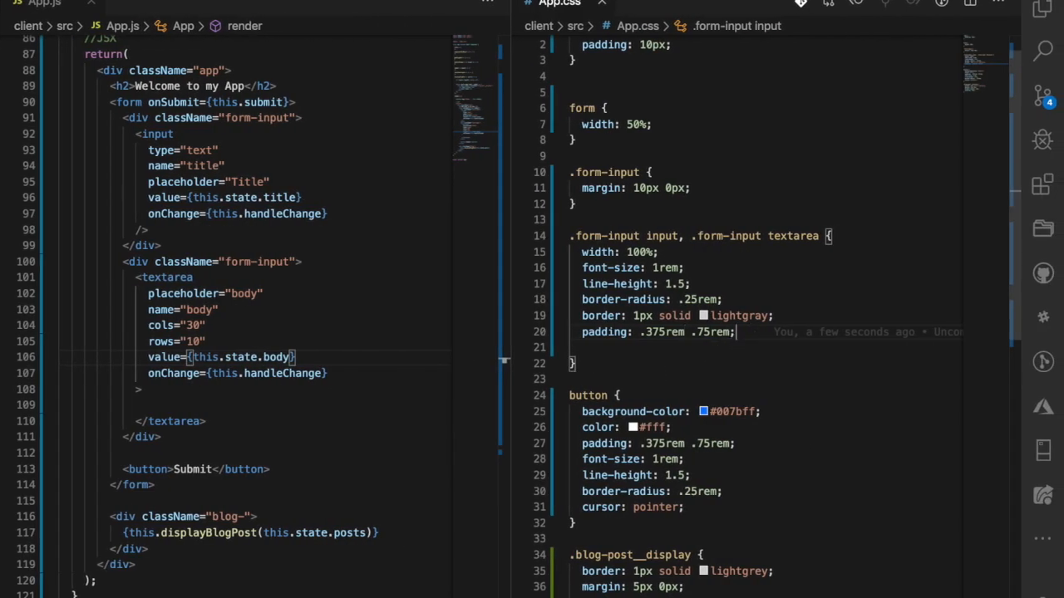
pyautogui.write('outline: n')
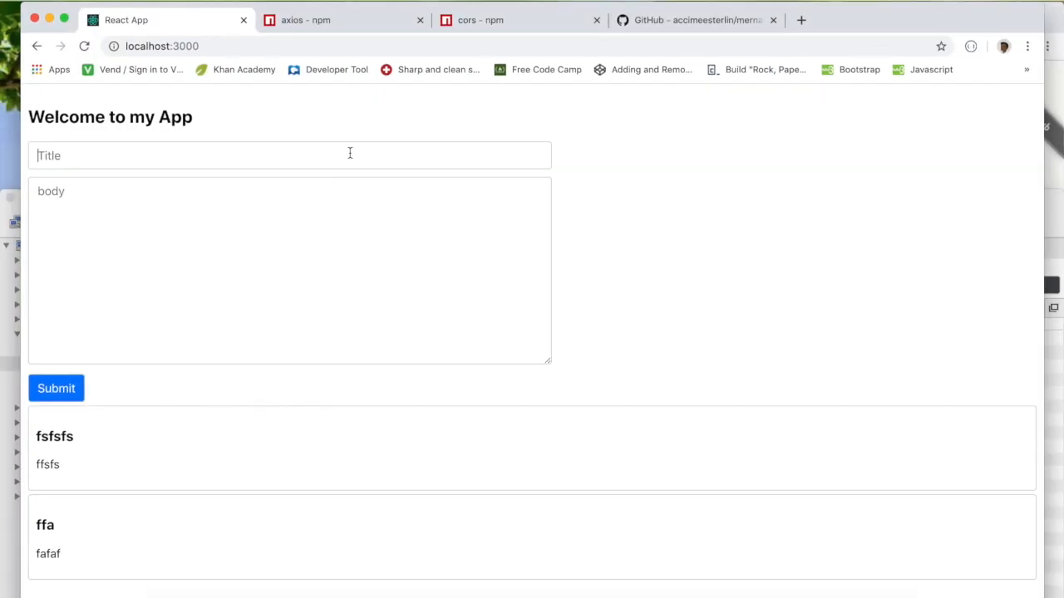
# Step: Enter 'third post' in the form's Title field
pyautogui.click(289, 156)
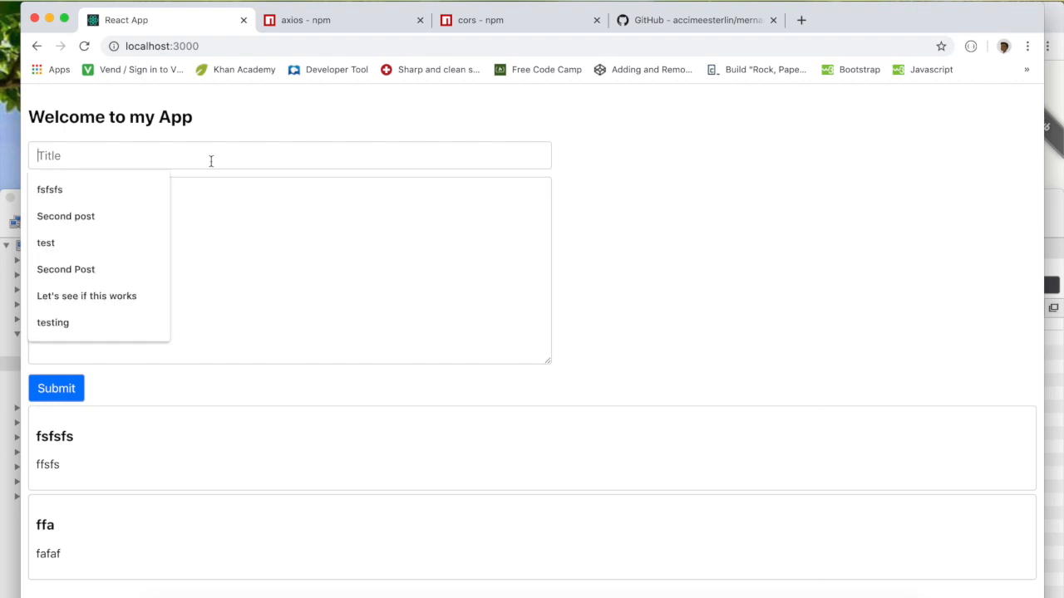
pyautogui.write('third post')
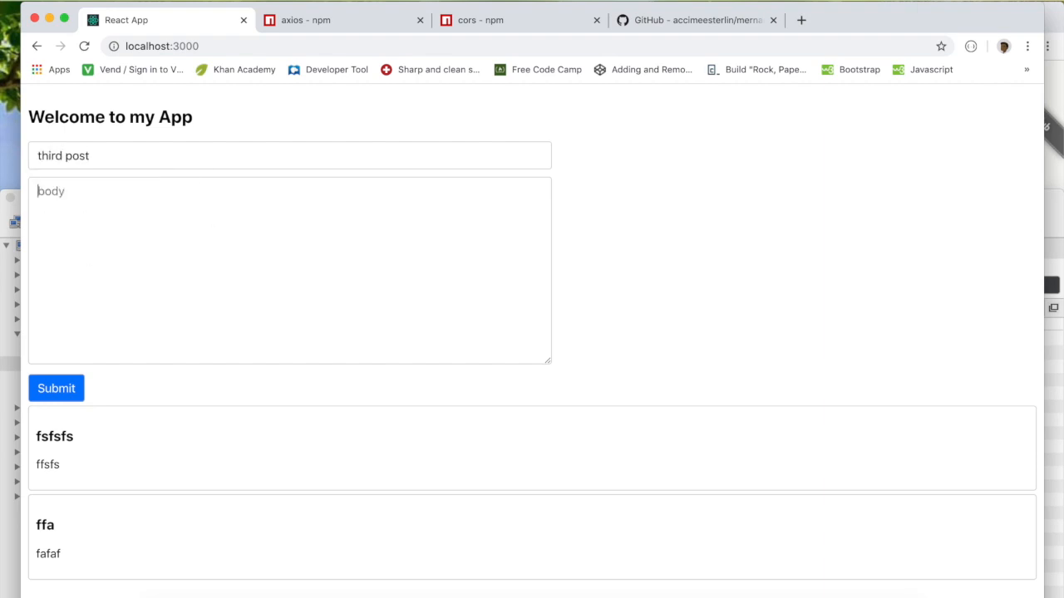
# Step: Submit the post body 'I am happy with my app' and scroll to see the new card
pyautogui.write('I am happy t')
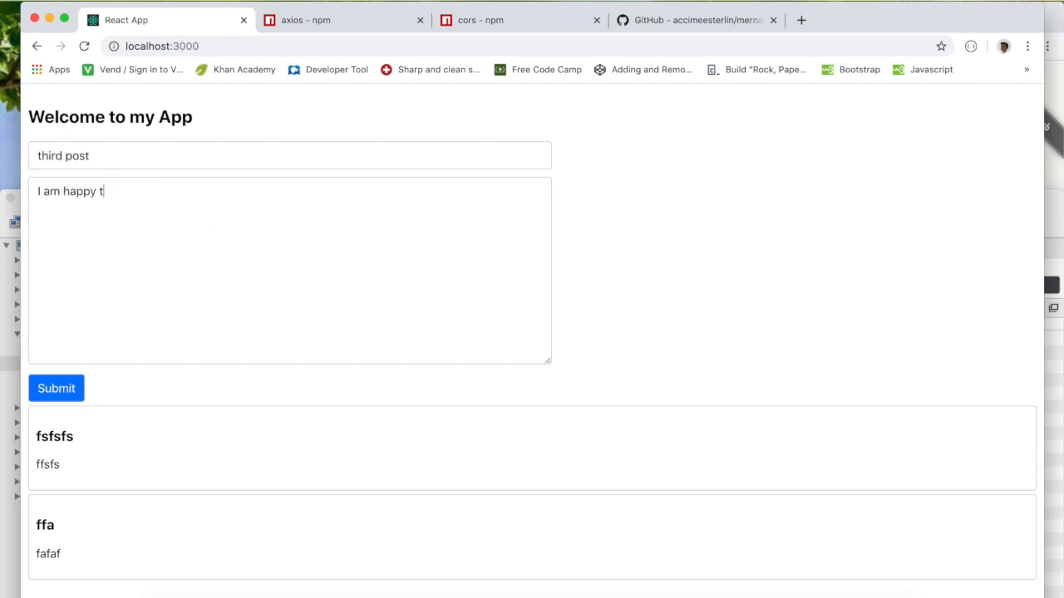
pyautogui.click(57, 389)
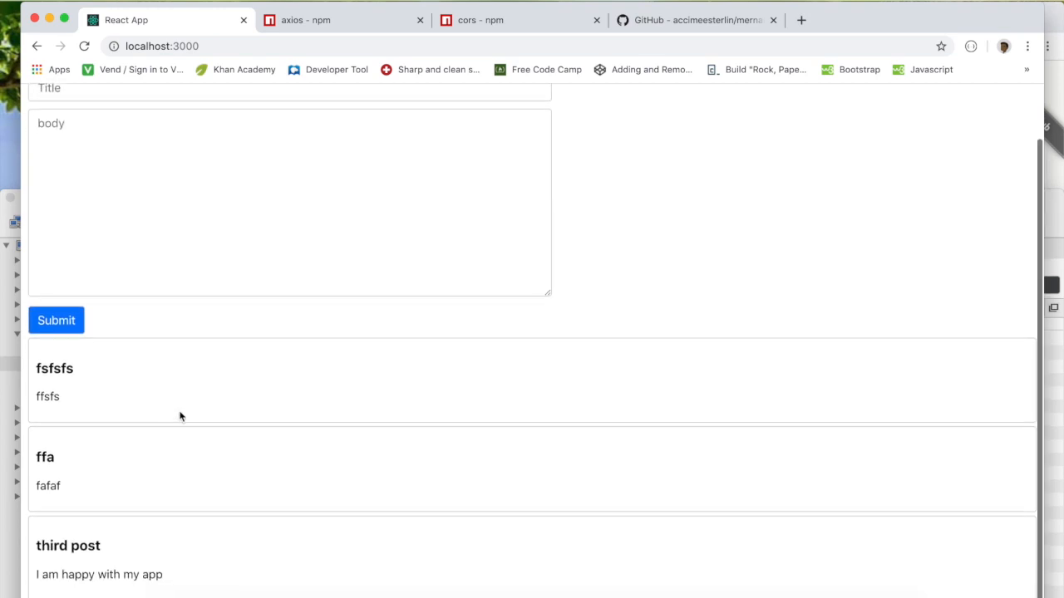
pyautogui.scroll(3)
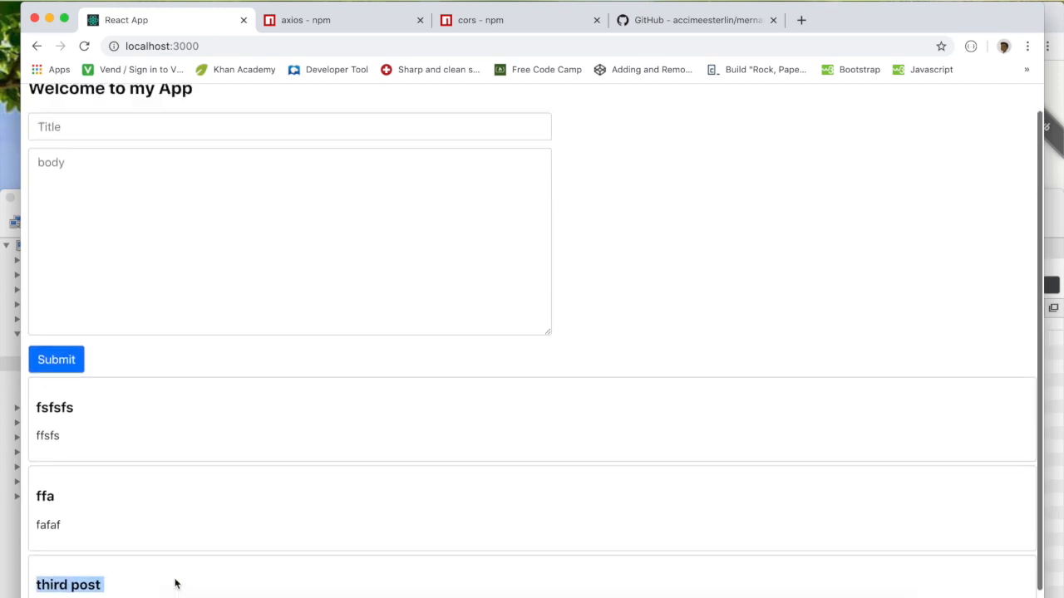
pyautogui.scroll(3)
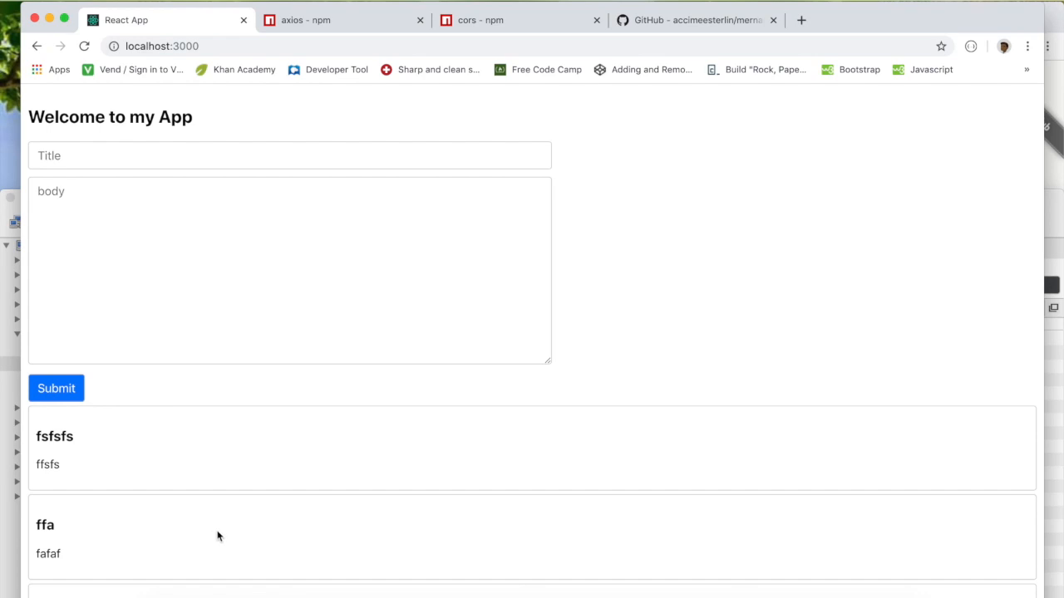
pyautogui.moveTo(204, 402)
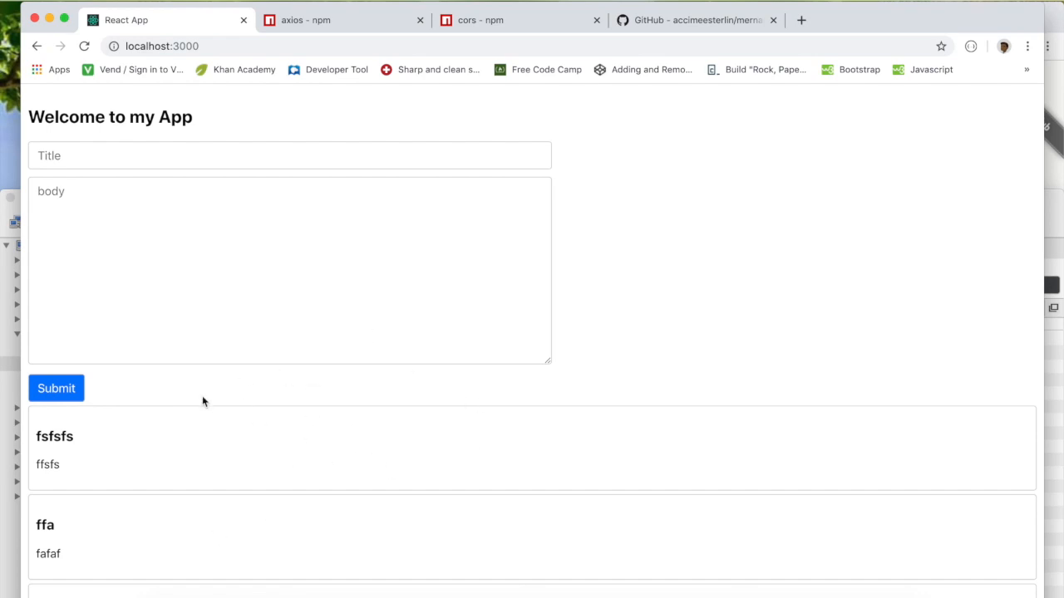
pyautogui.moveTo(236, 452)
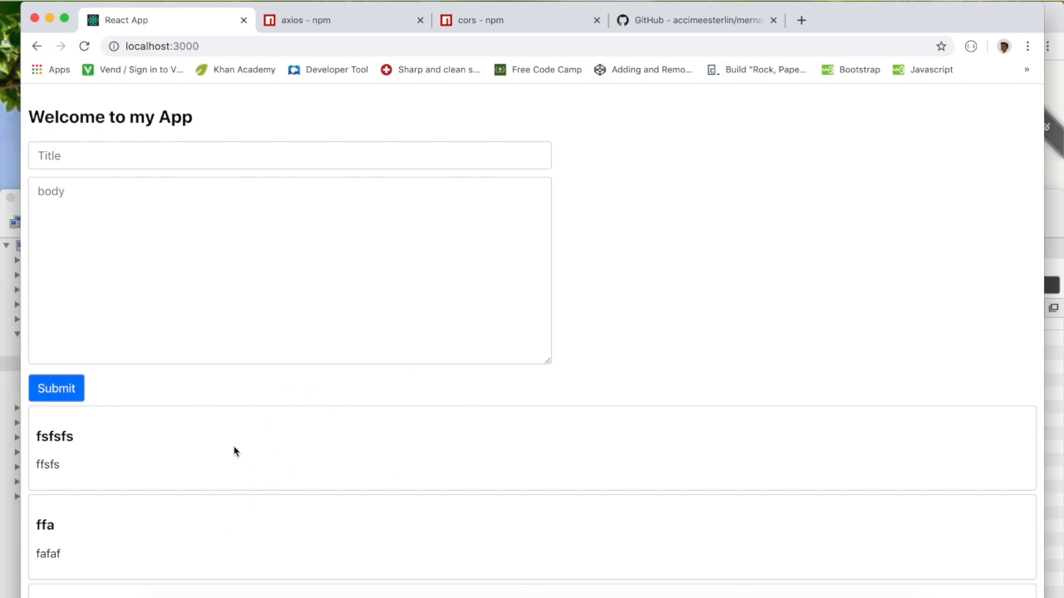
pyautogui.moveTo(359, 480)
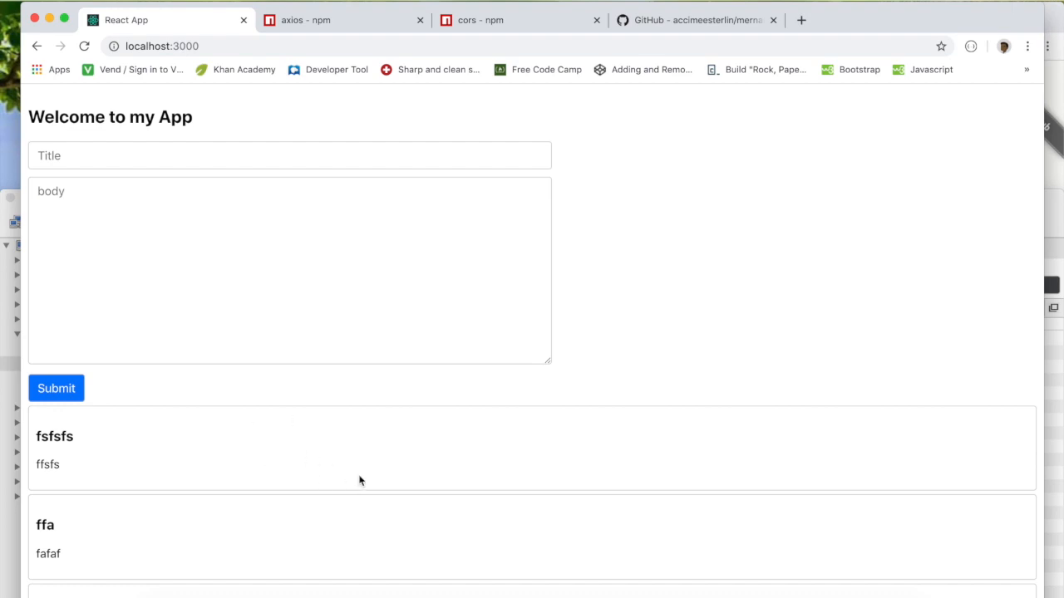